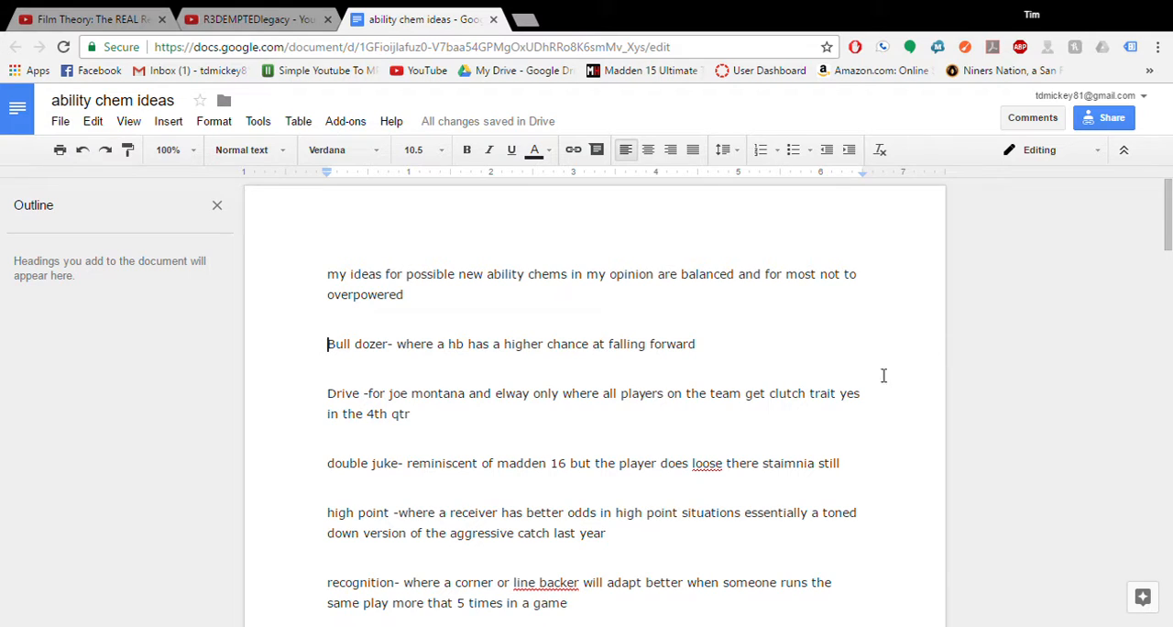
mouse_move(358, 385)
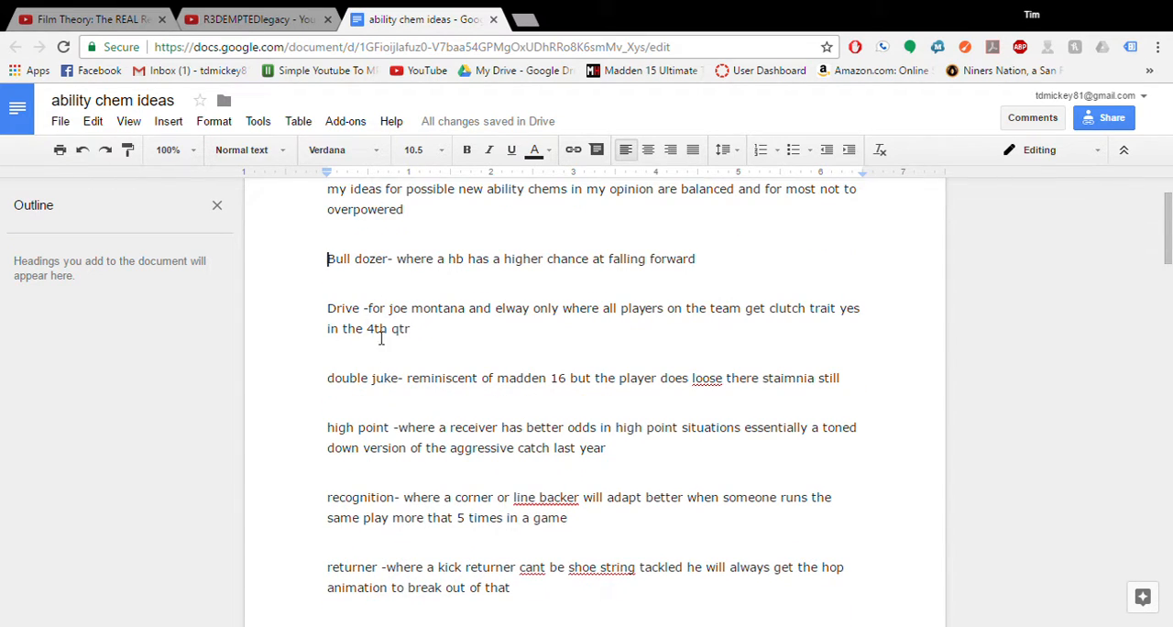
mouse_move(520, 328)
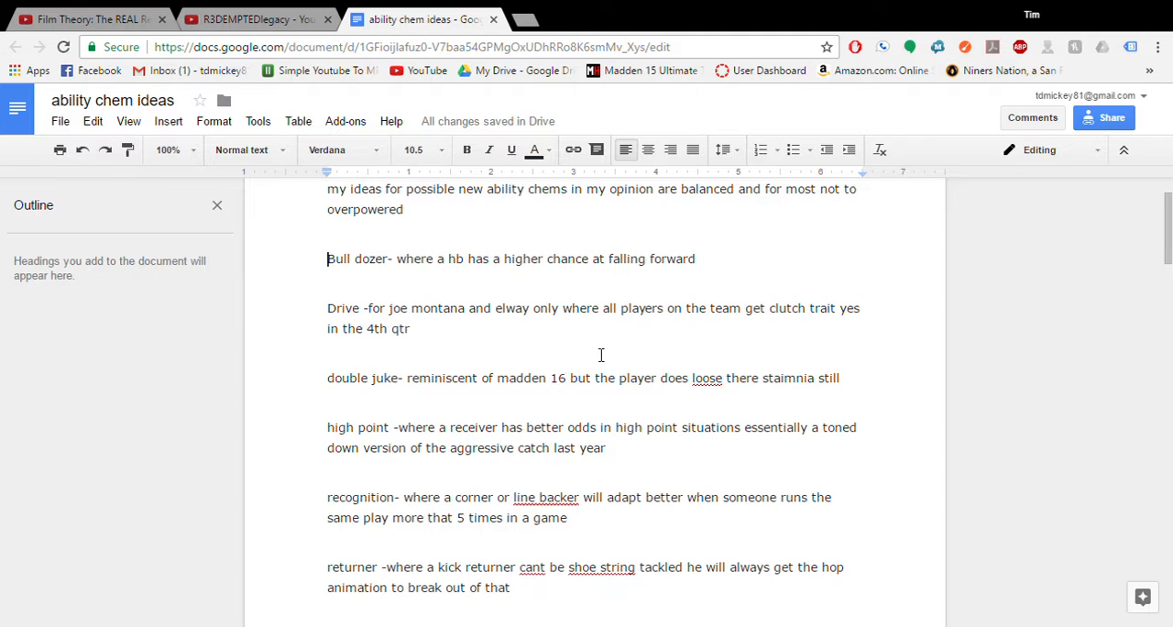
Step: Place the insertion point after 'high point' in the recognition entry to fix 'line backer' spacing
scroll(down, 3)
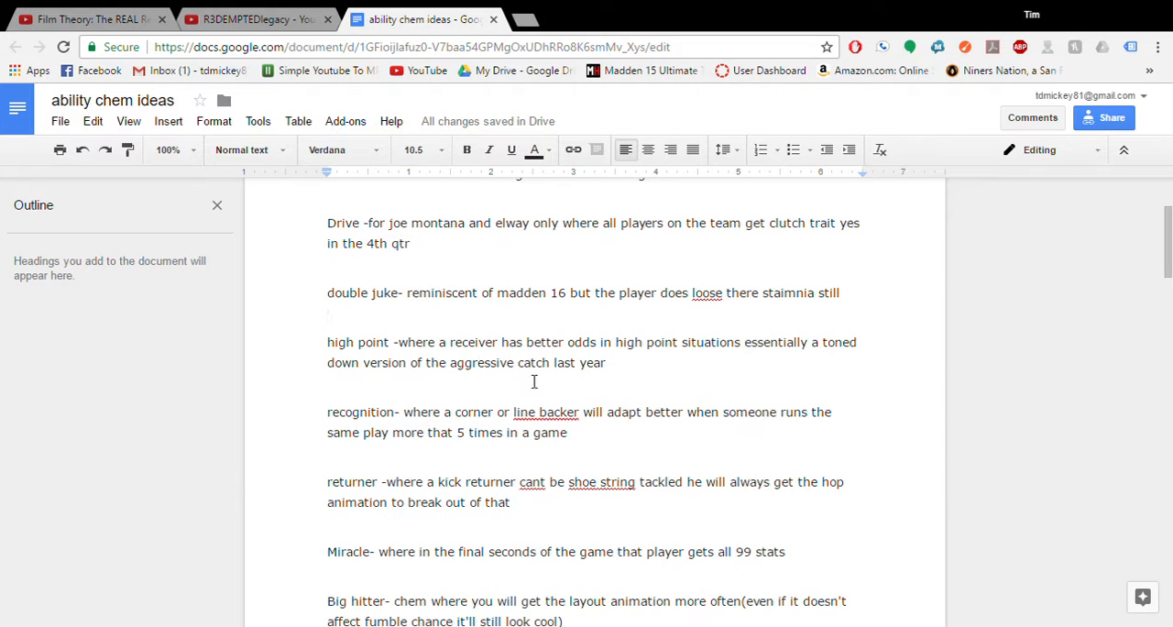
mouse_move(680, 383)
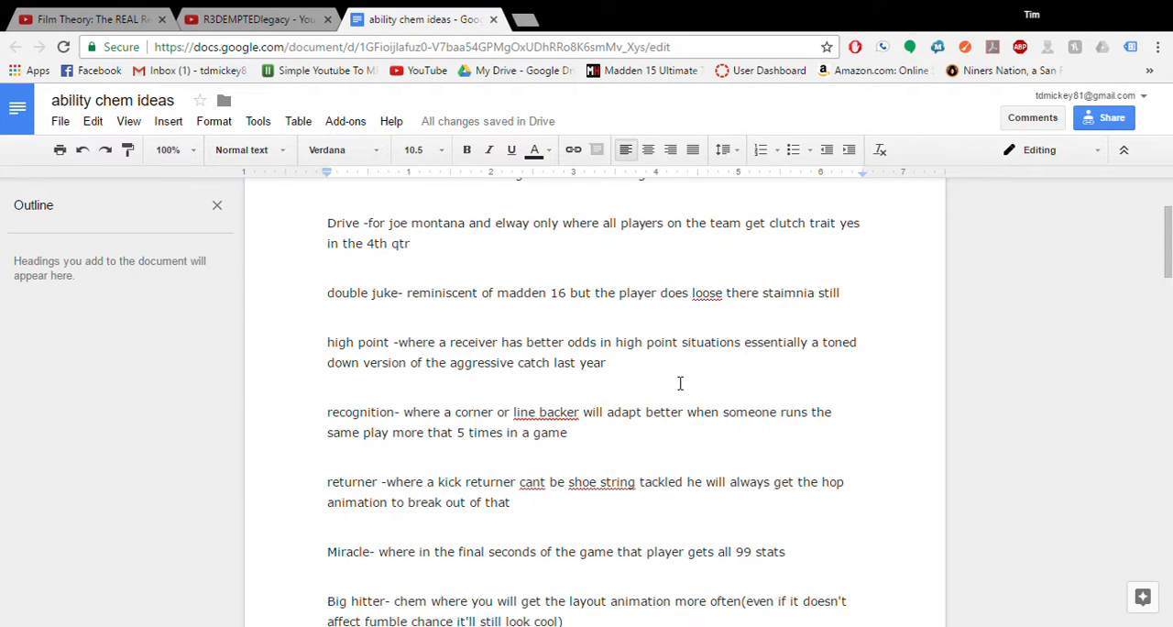
double_click(345, 341)
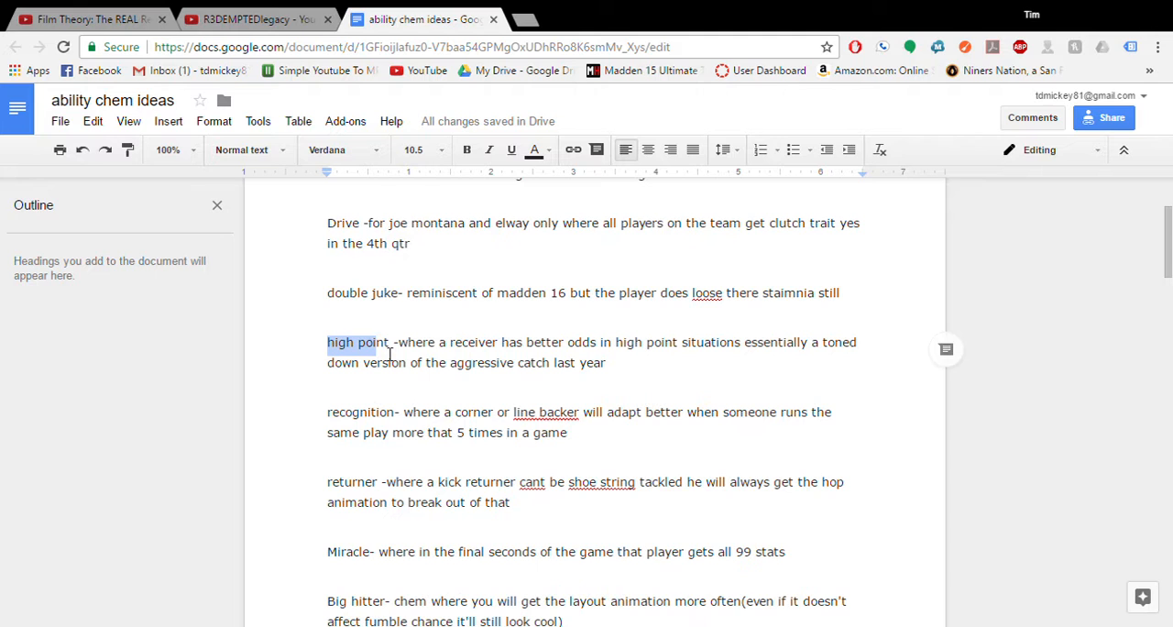
click(388, 341)
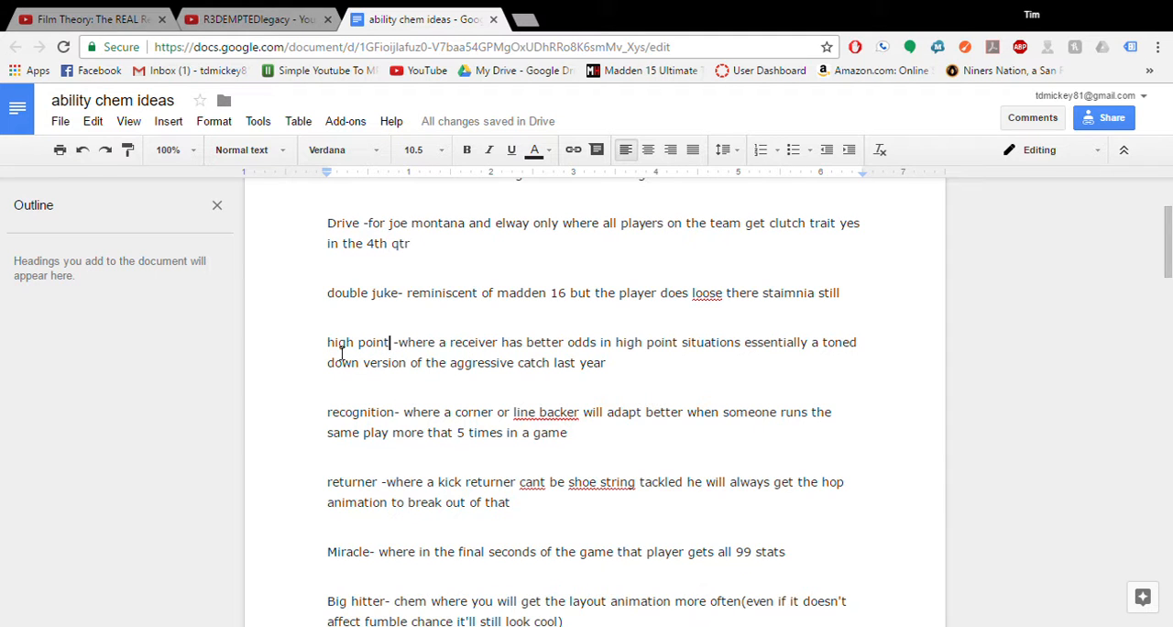
scroll(down, 3)
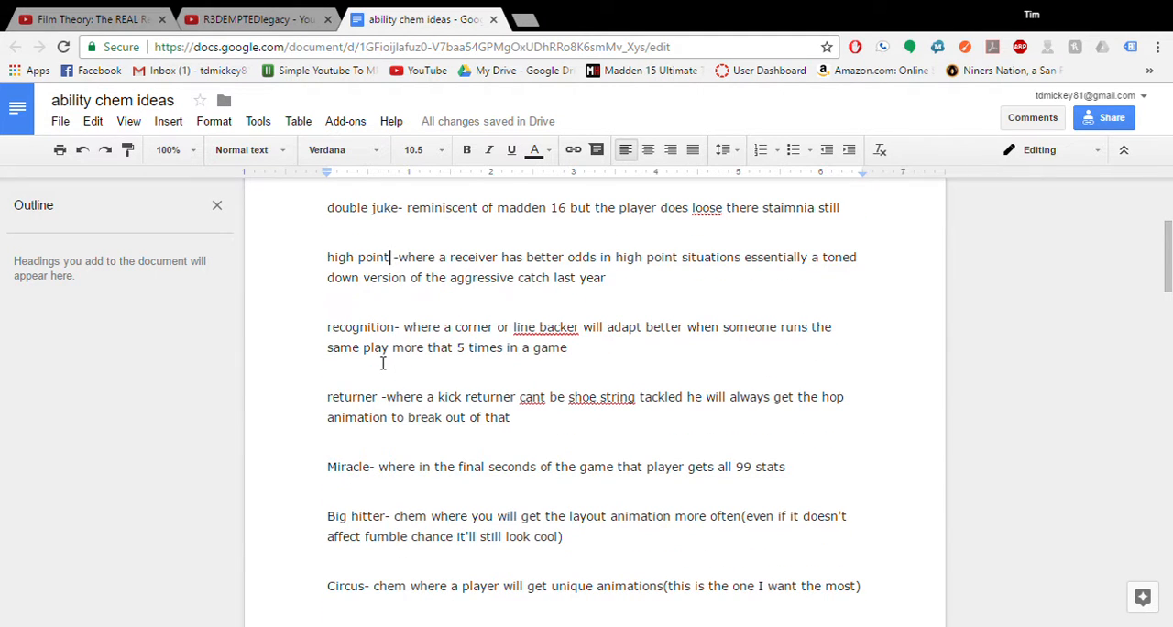
mouse_move(345, 337)
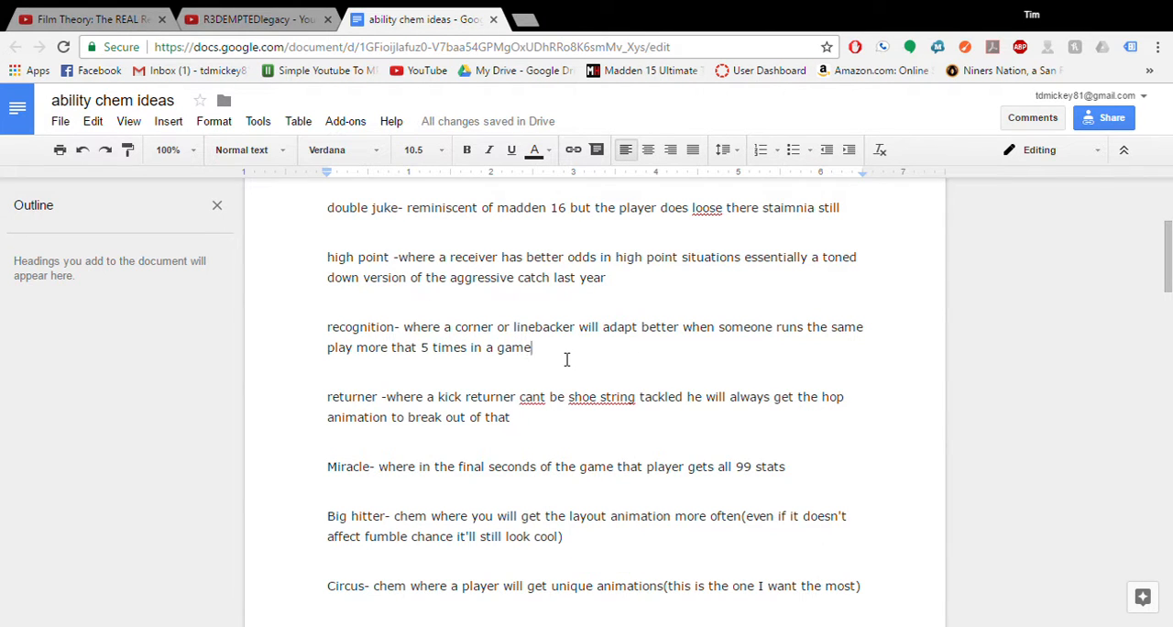
mouse_move(462, 370)
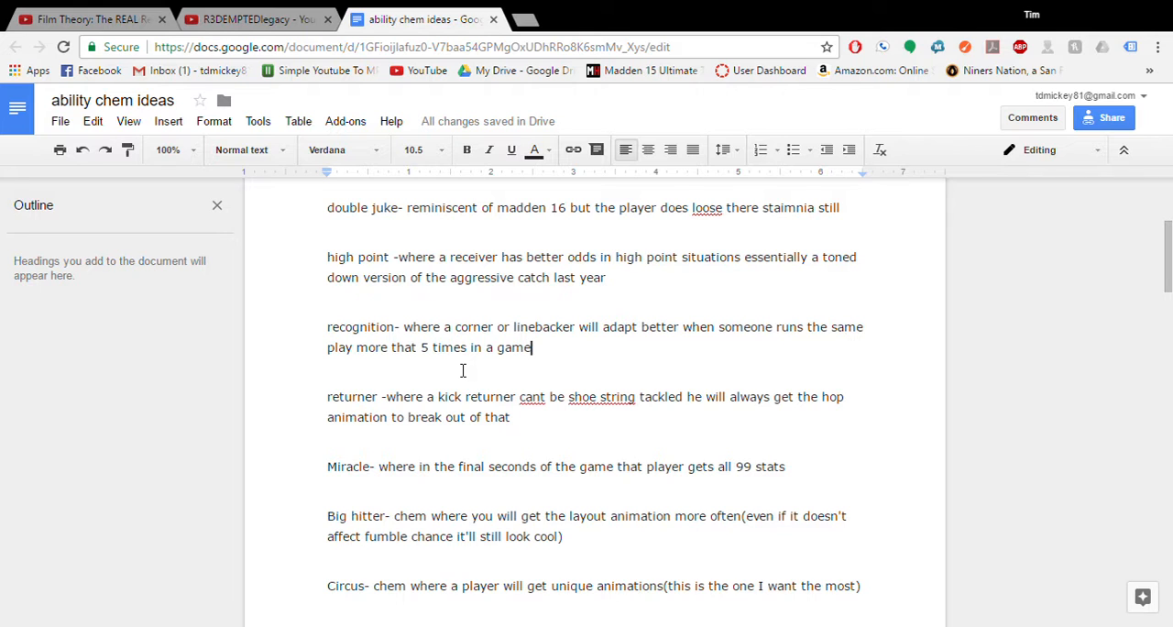
mouse_move(486, 440)
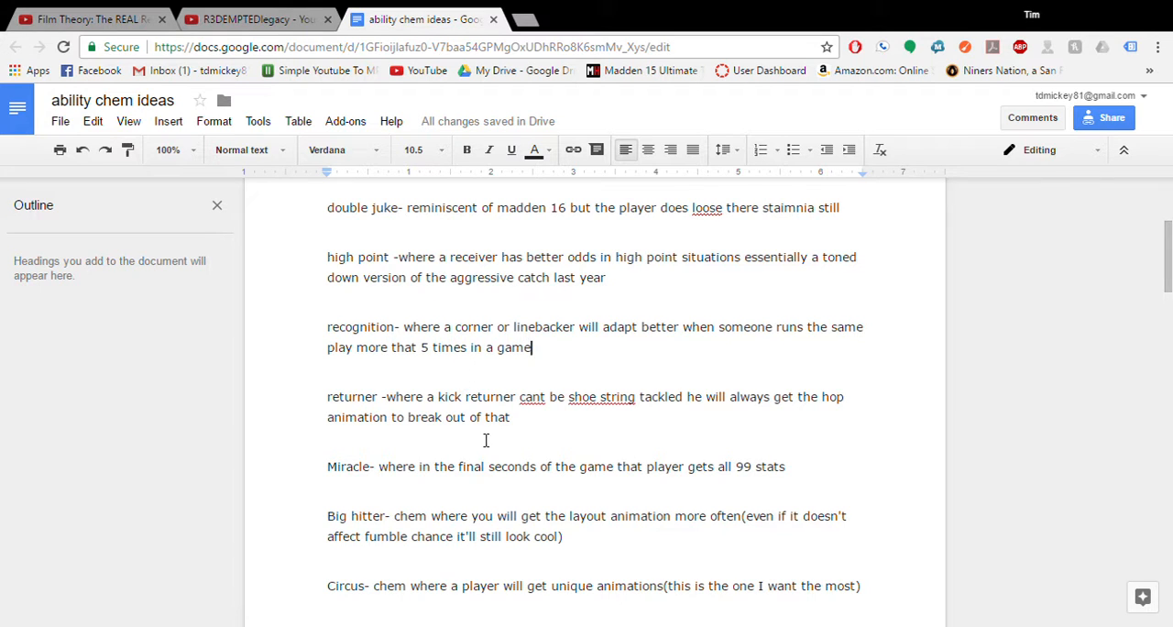
scroll(down, 3)
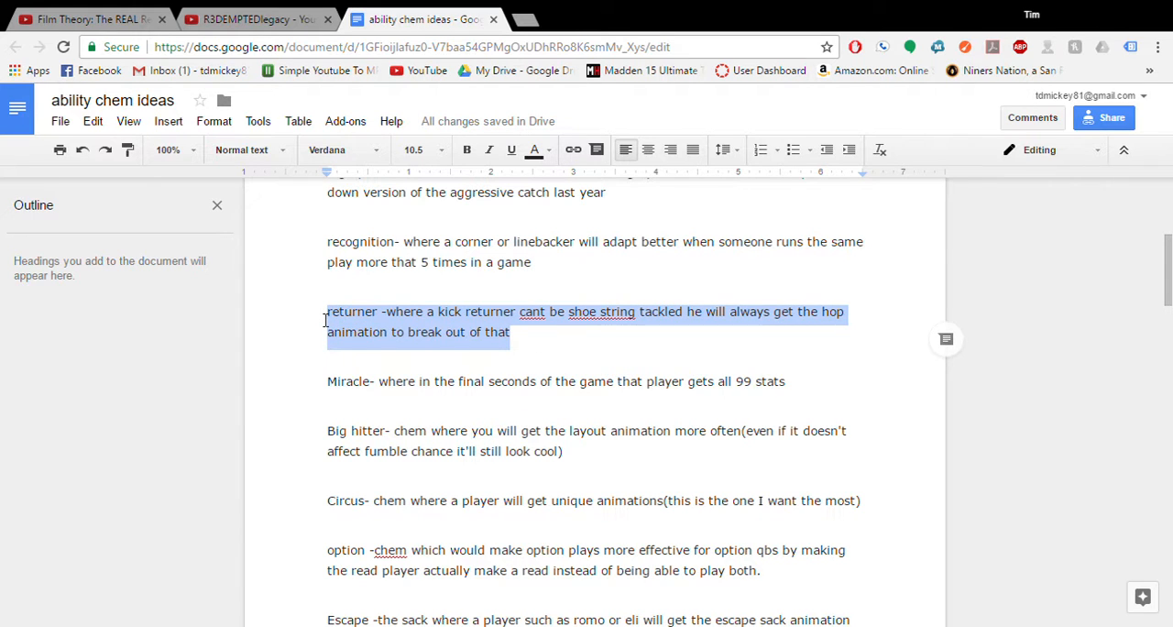
Step: Delete the kick returner entry and its leftover blank line so Miracle follows recognition
key(Delete)
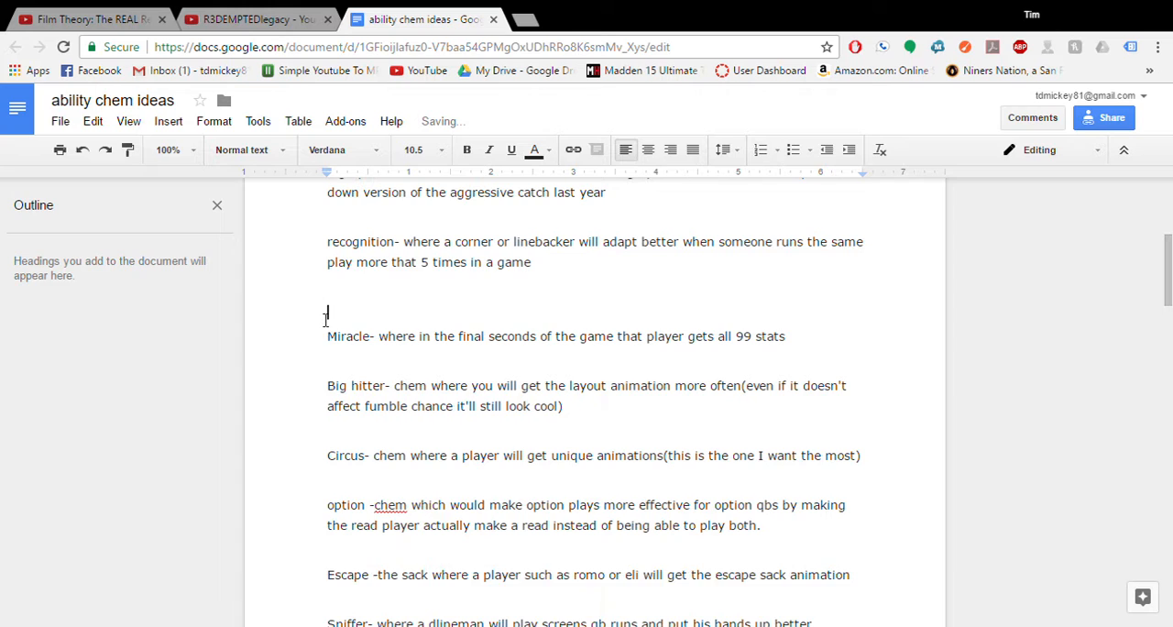
key(Backspace)
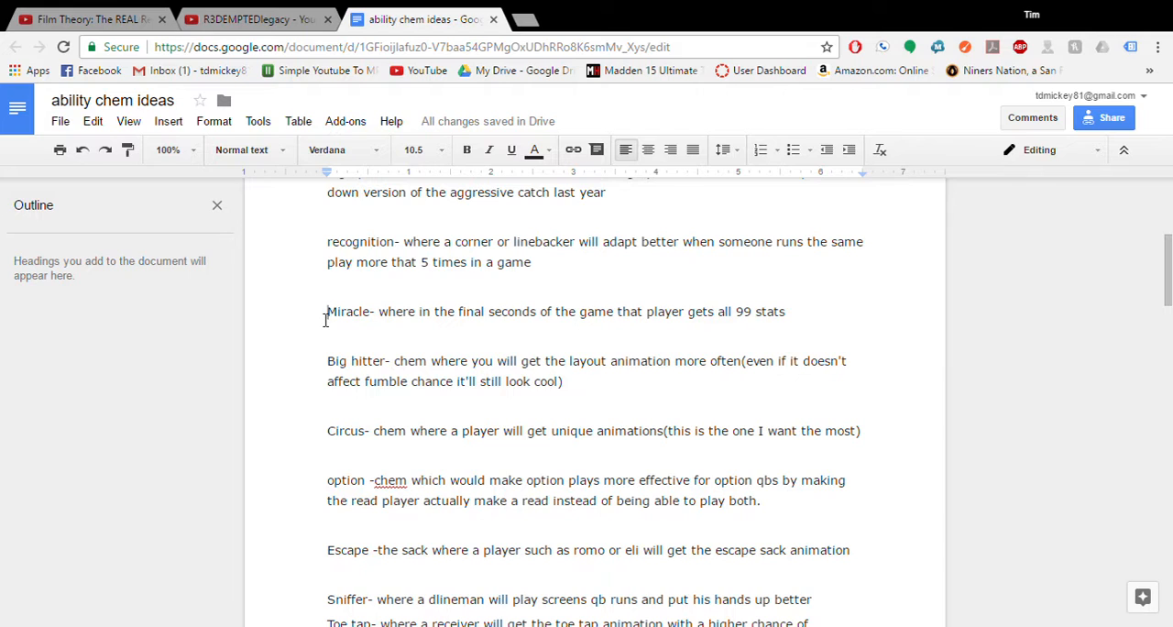
mouse_move(792, 330)
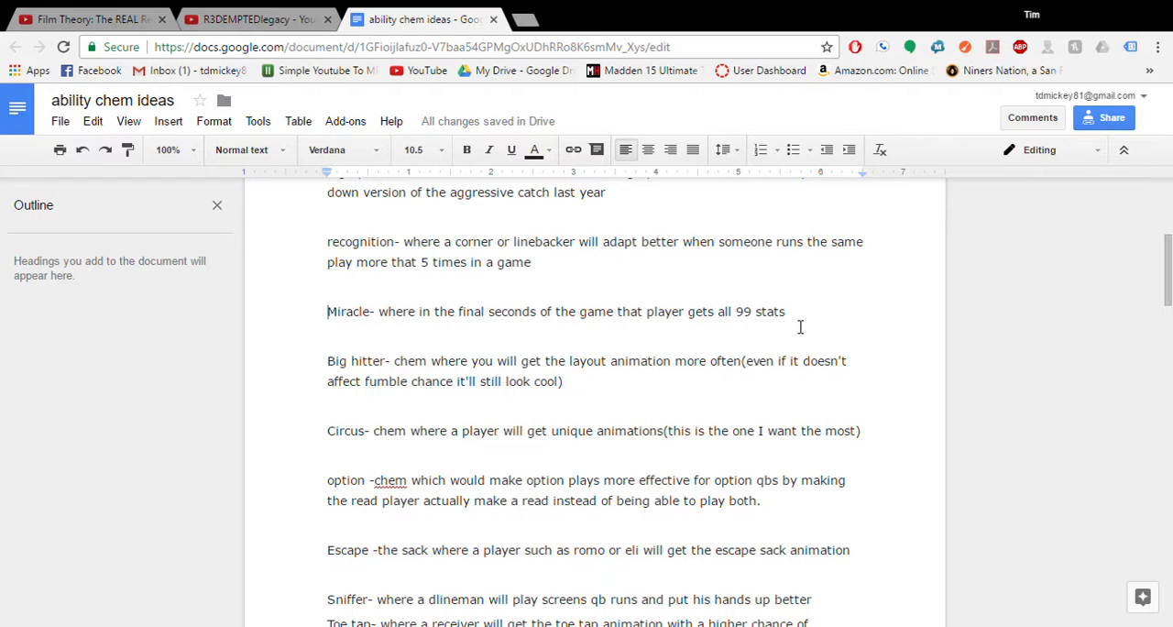
mouse_move(778, 359)
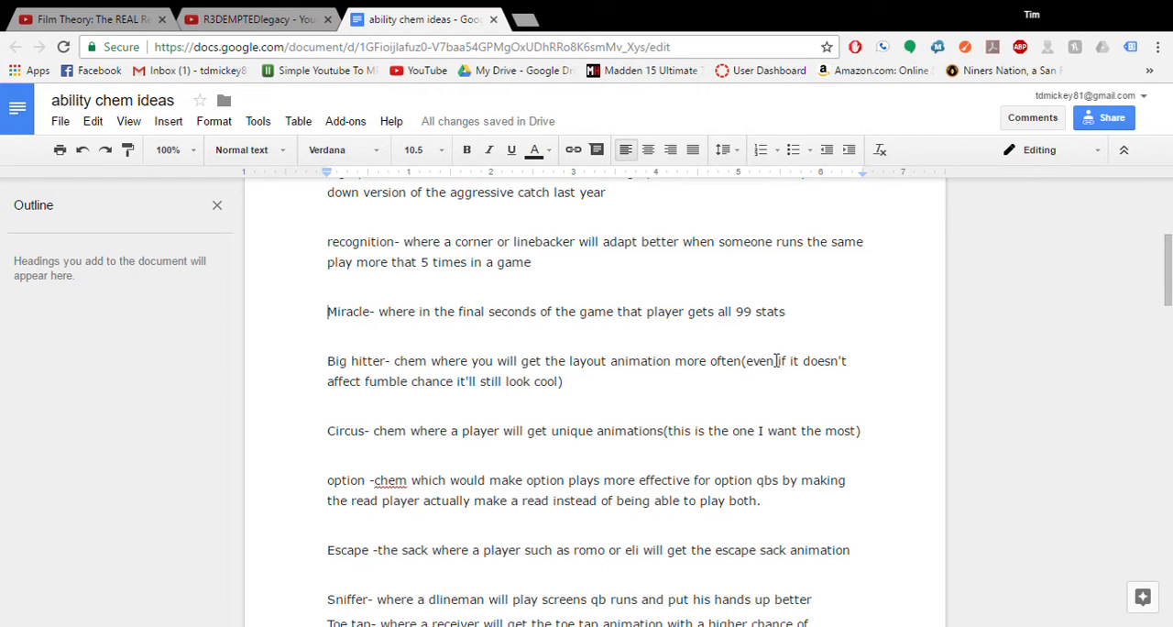
scroll(down, 3)
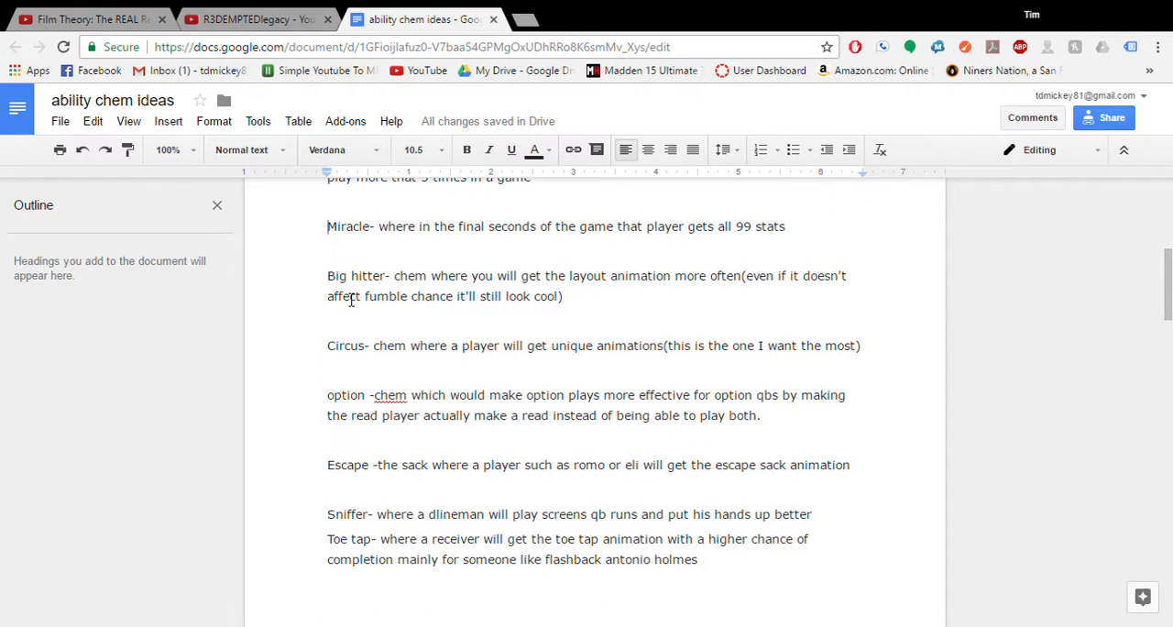
mouse_move(612, 338)
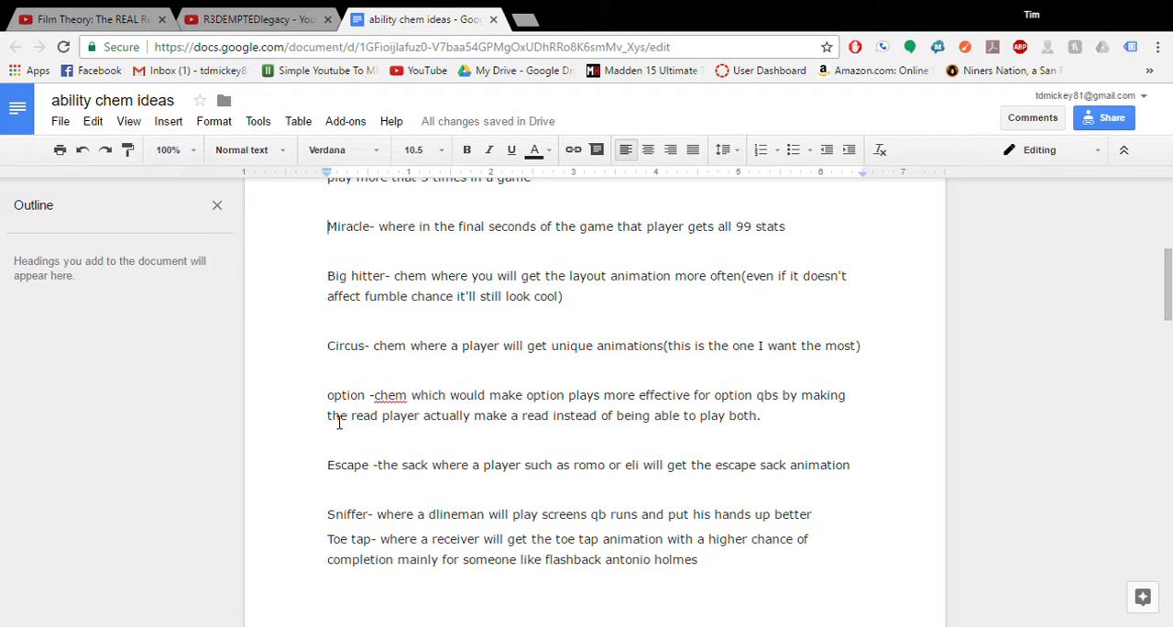
scroll(down, 3)
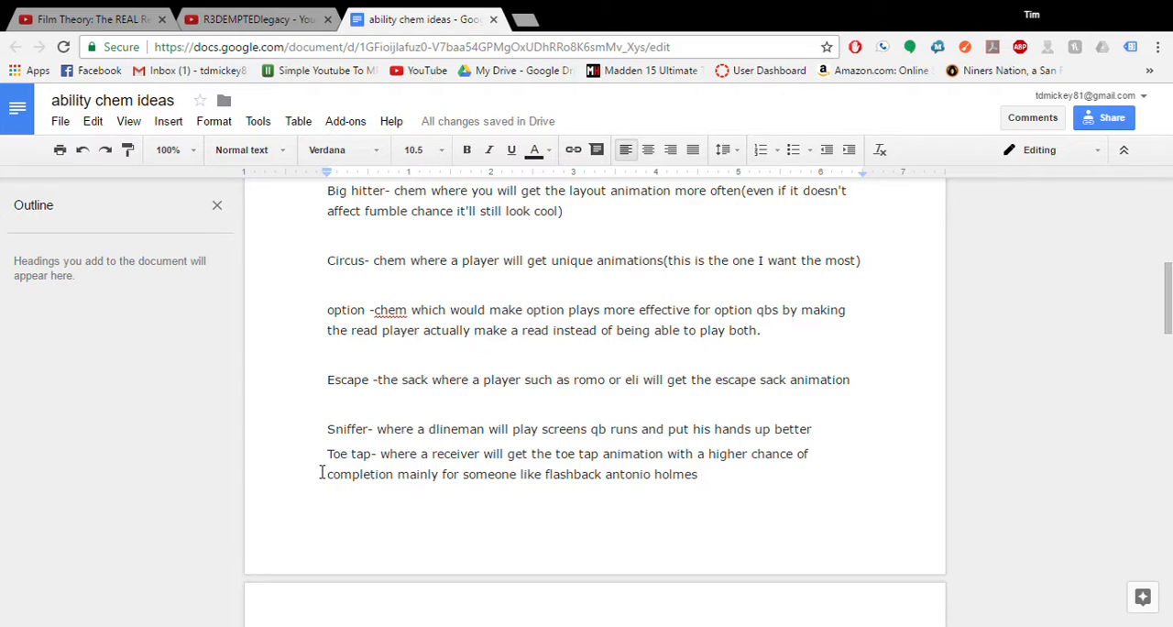
mouse_move(427, 396)
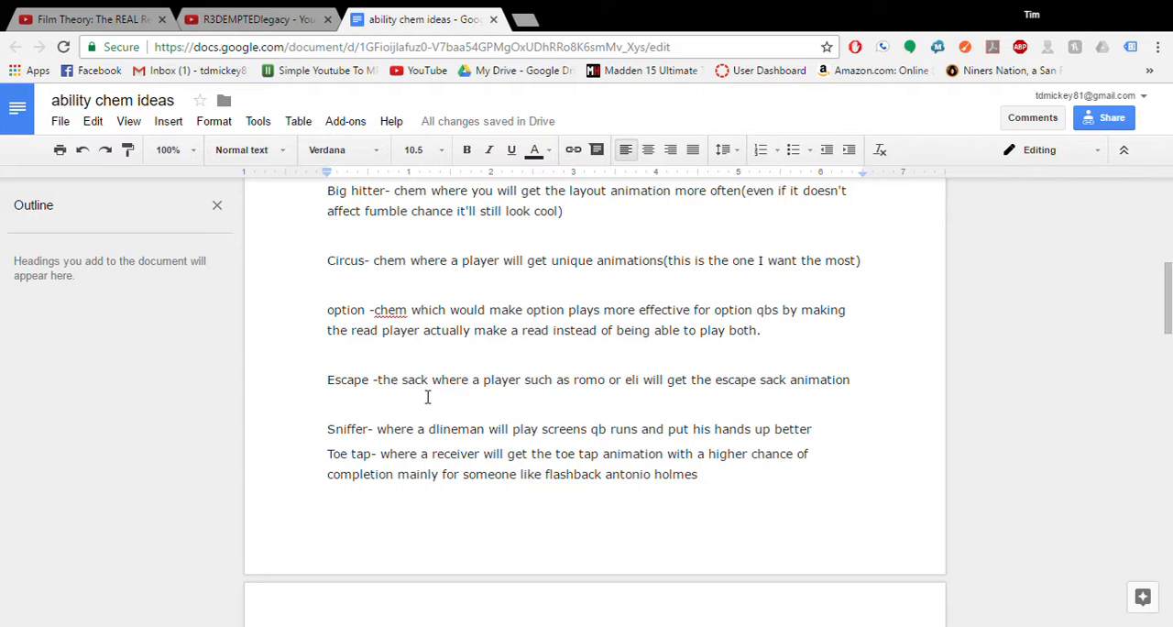
mouse_move(452, 409)
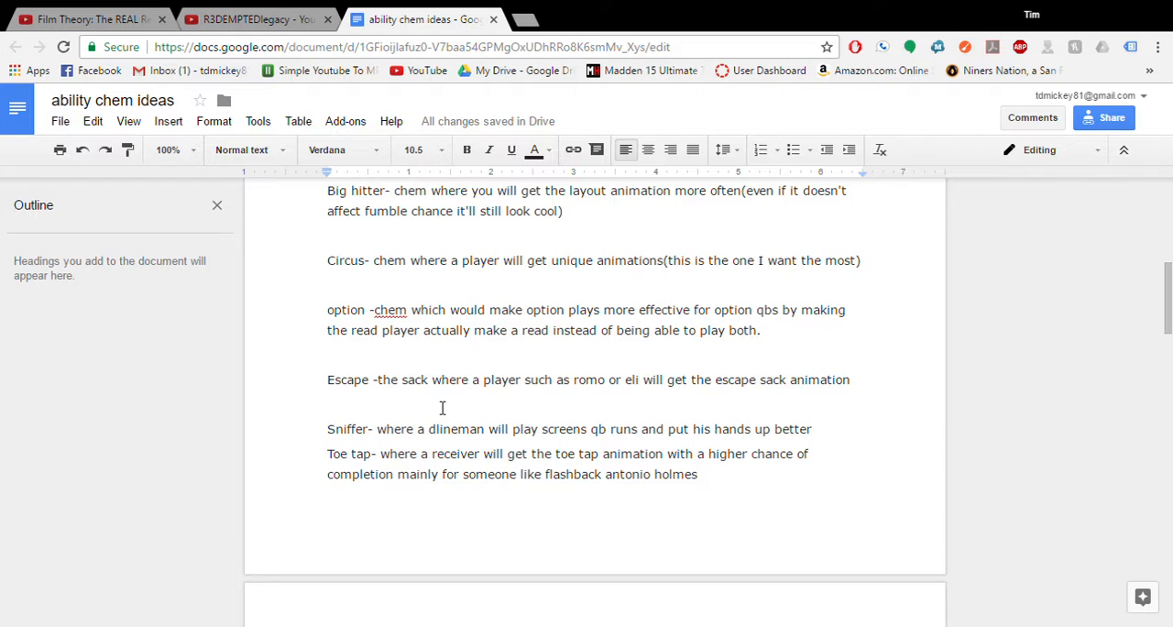
mouse_move(499, 429)
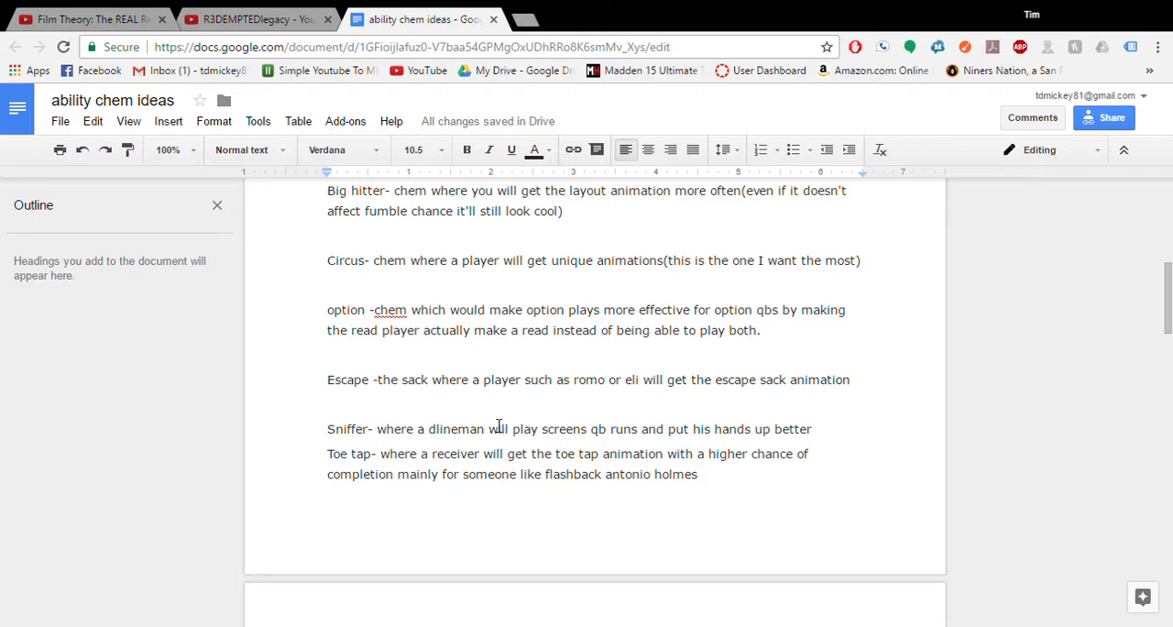
scroll(down, 3)
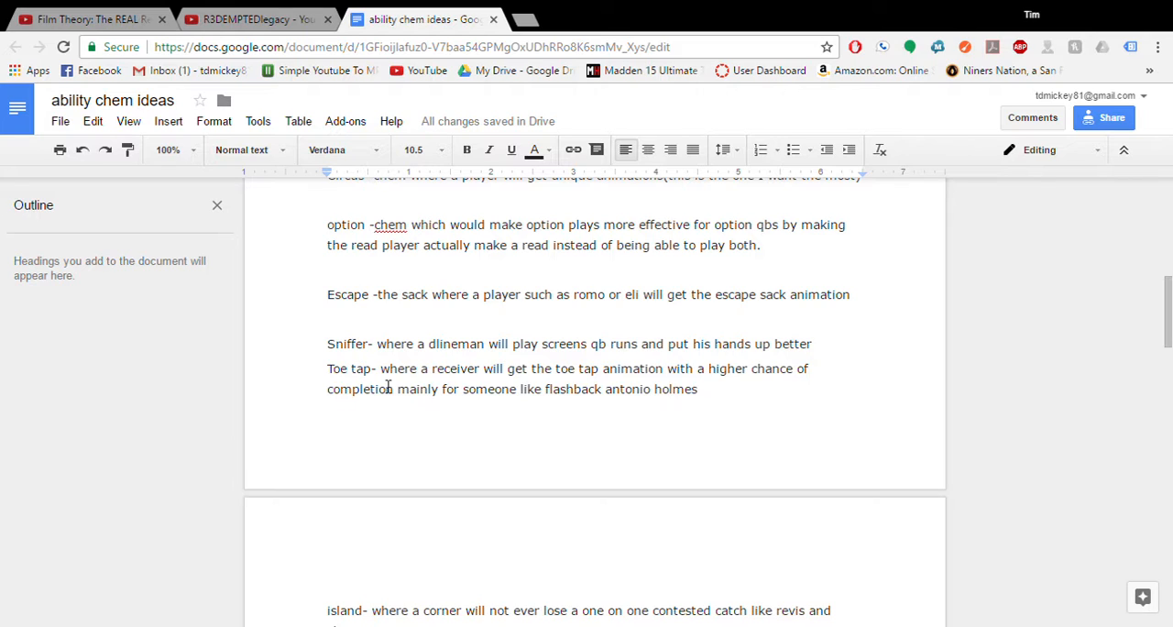
Step: Change 'antonio holmes' to 'santonio holmes' in the Toe tap entry and read down to Bull rush
click(324, 426)
text(s)
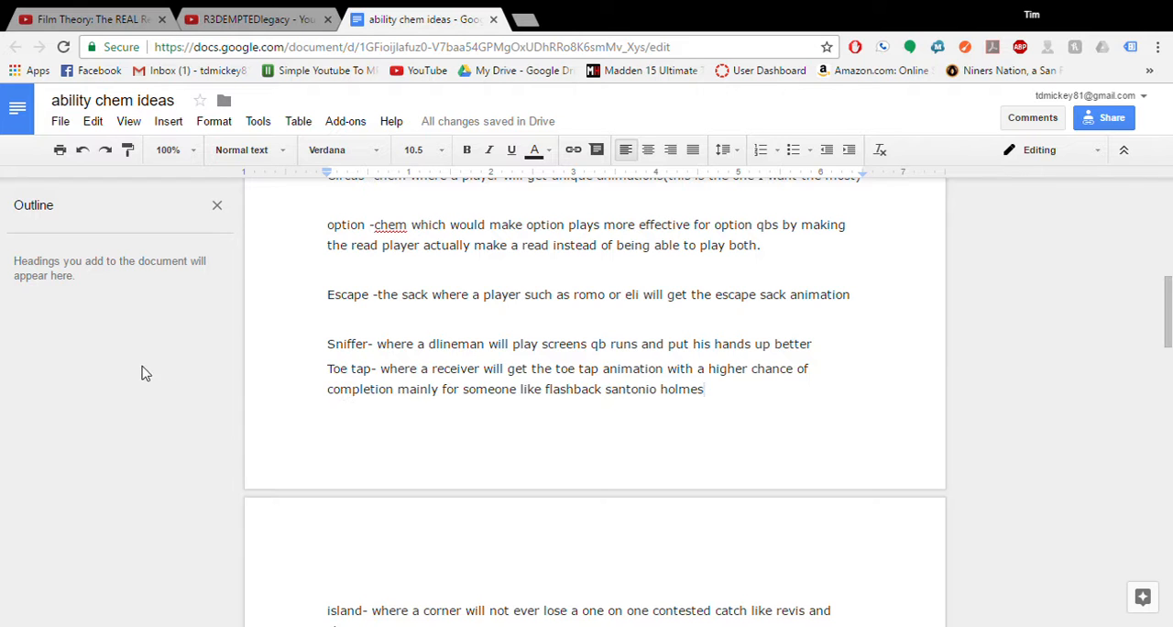
scroll(down, 3)
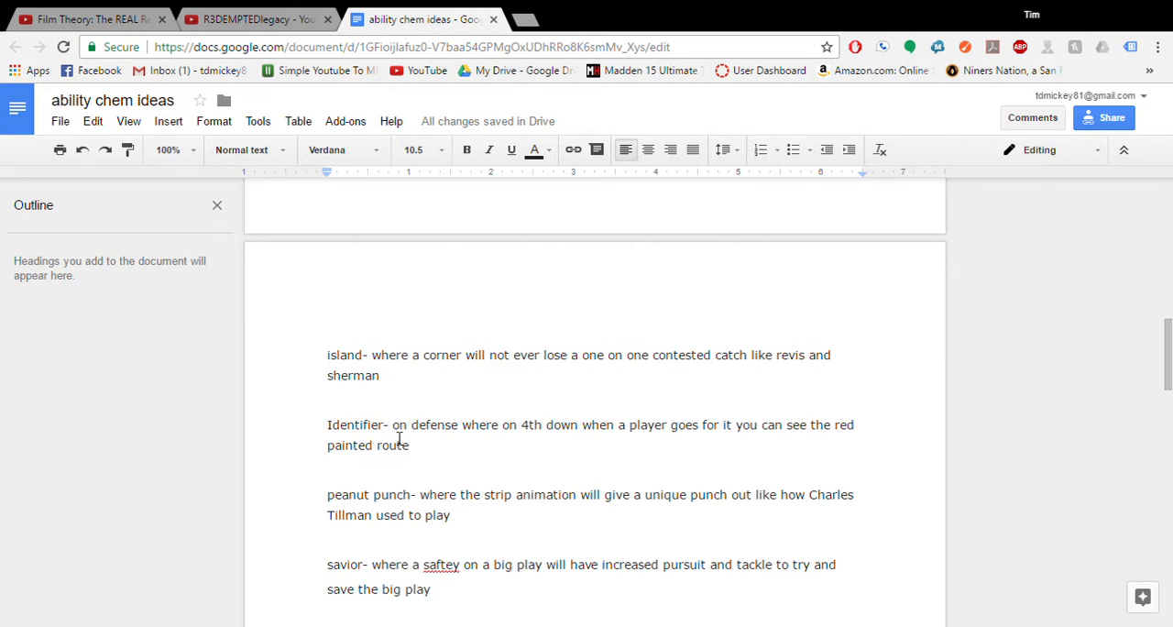
scroll(down, 3)
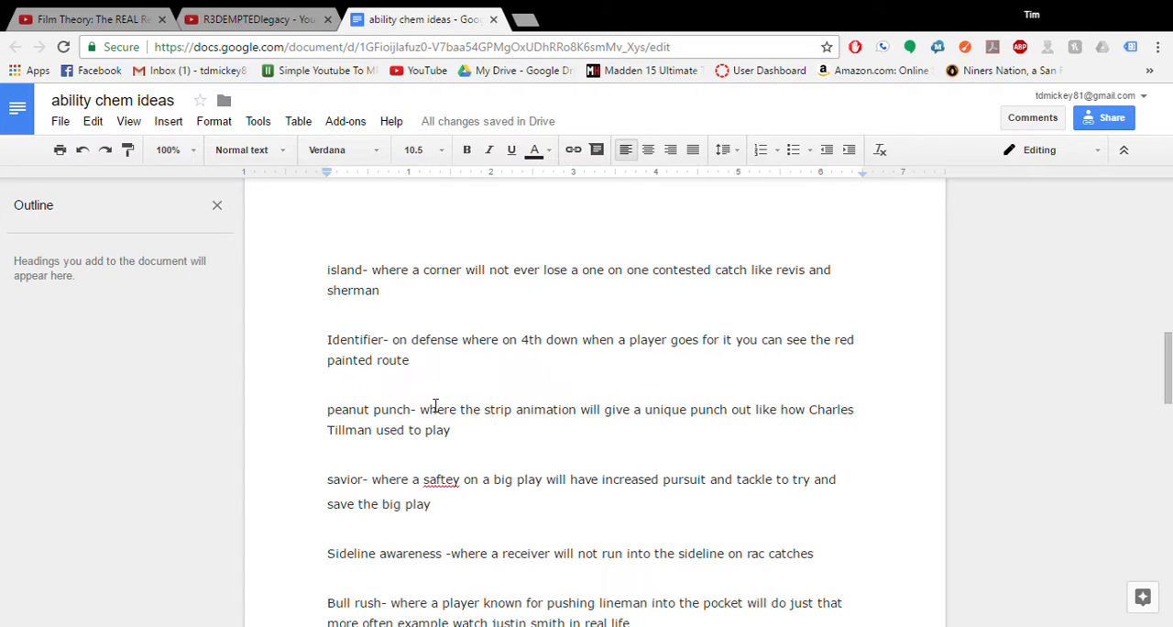
mouse_move(546, 370)
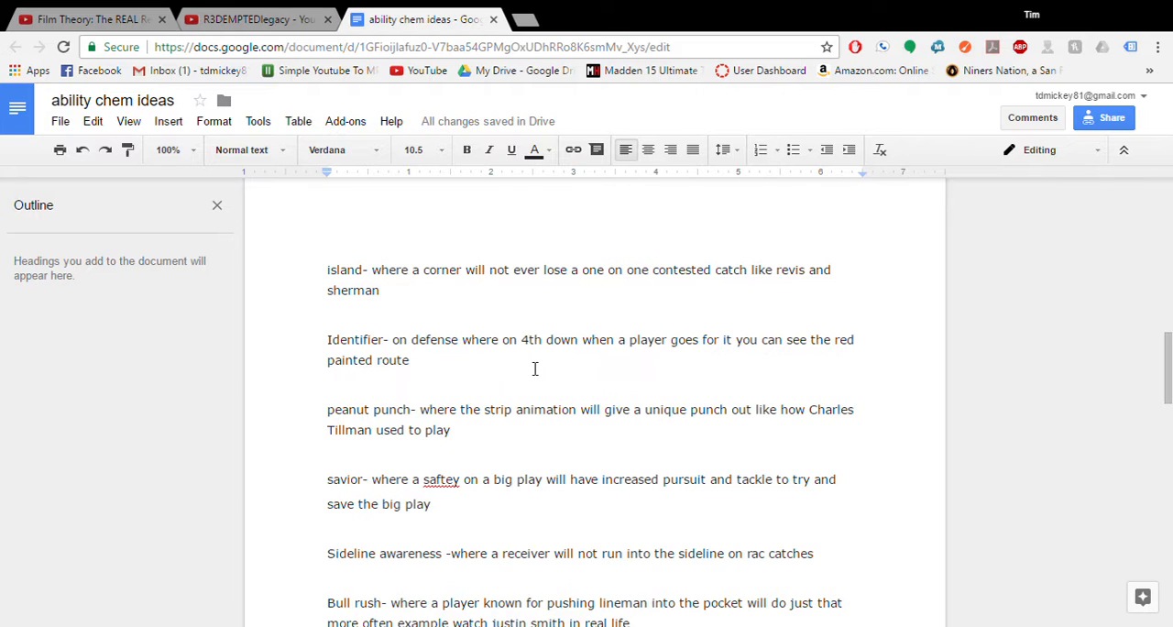
mouse_move(502, 407)
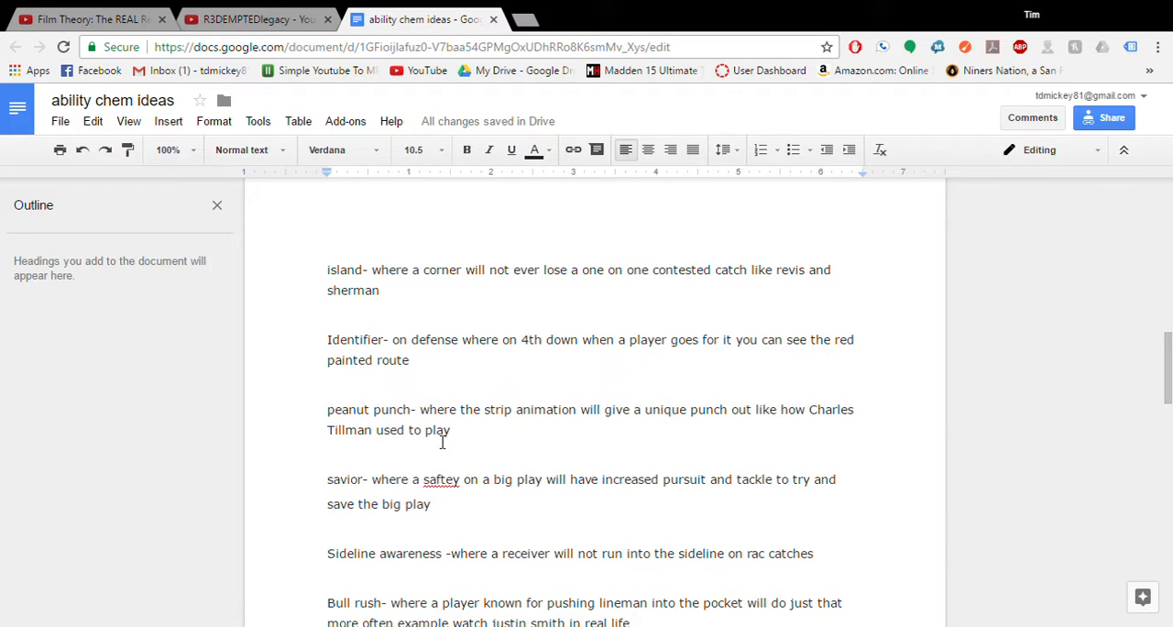
mouse_move(528, 434)
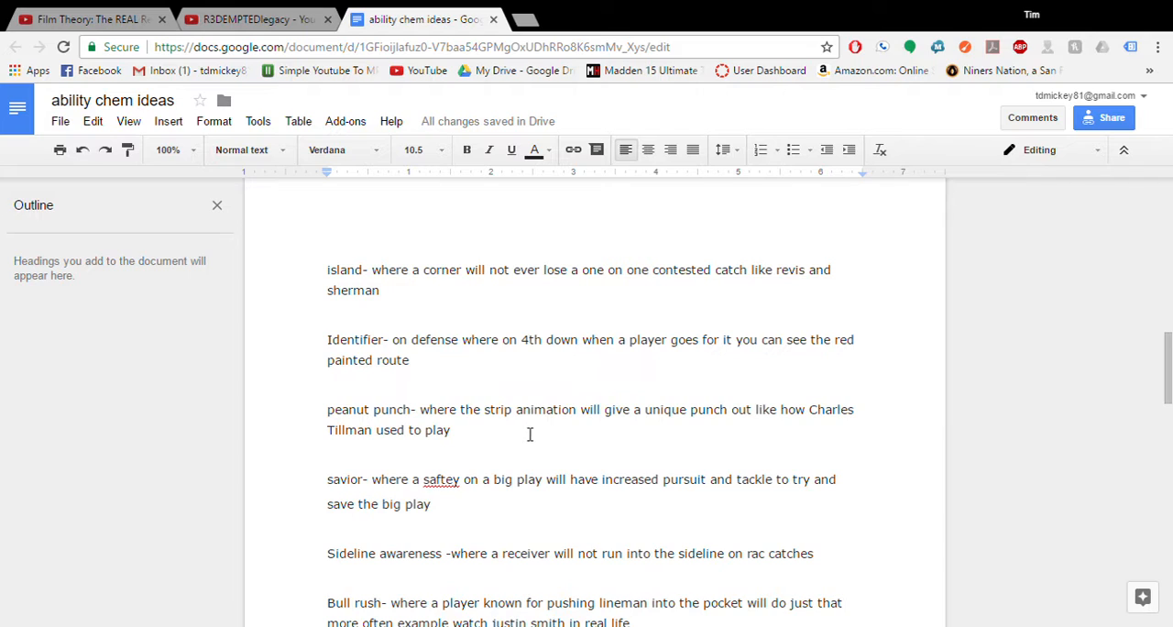
mouse_move(594, 438)
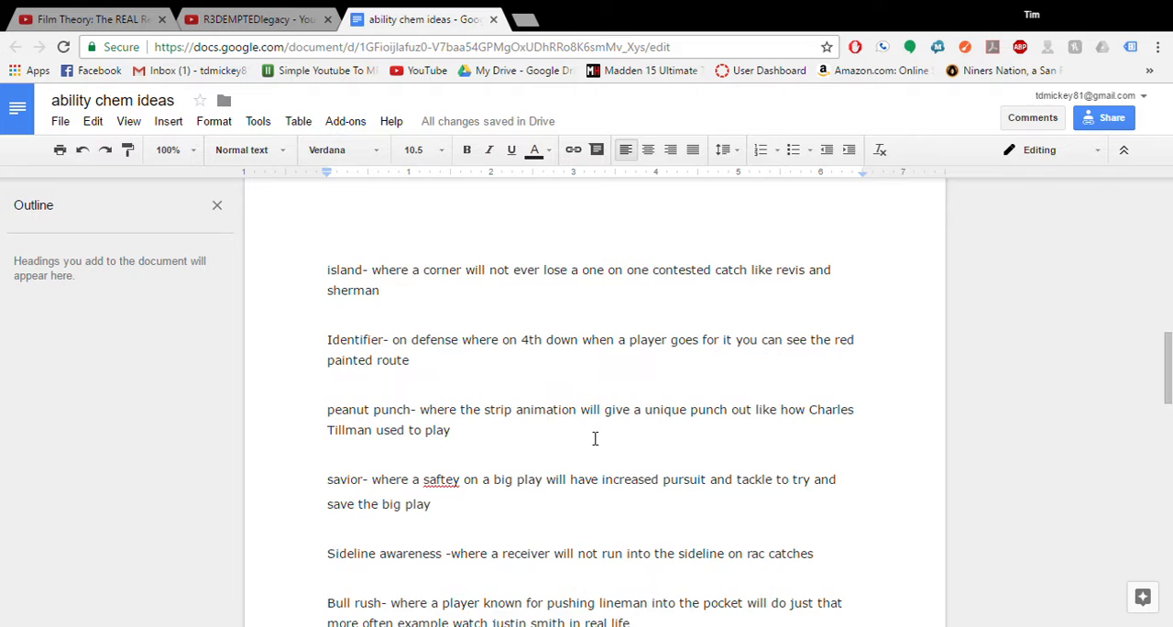
Step: Read past Bull rush through the Game manager, TD specialist, Burner and Slippery entries
scroll(down, 3)
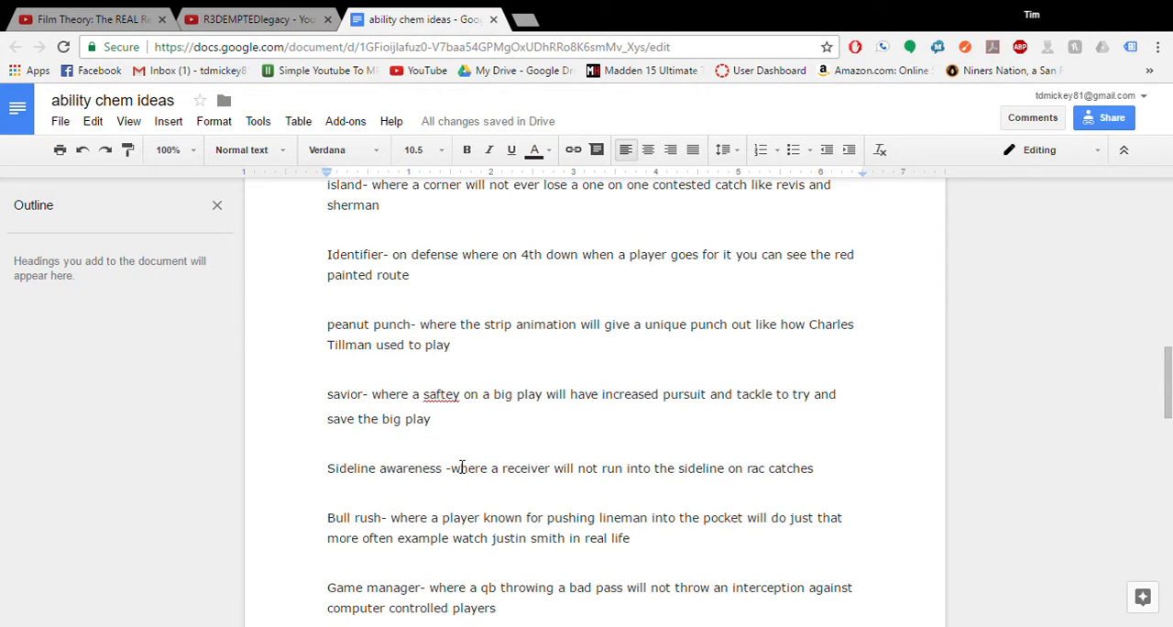
scroll(down, 3)
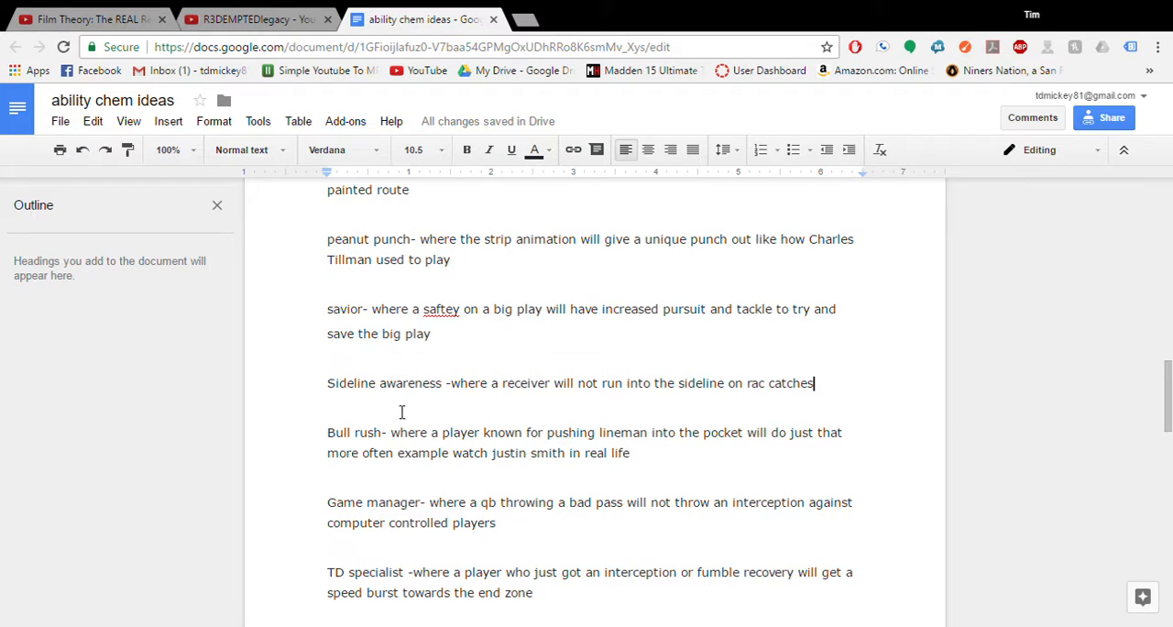
mouse_move(539, 411)
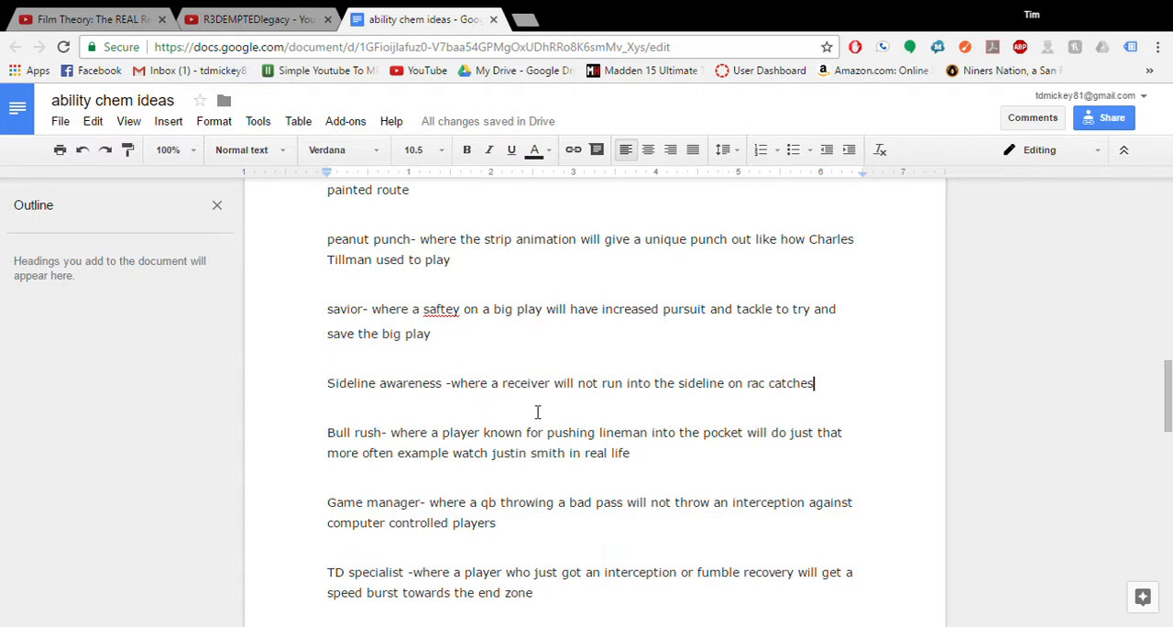
scroll(down, 3)
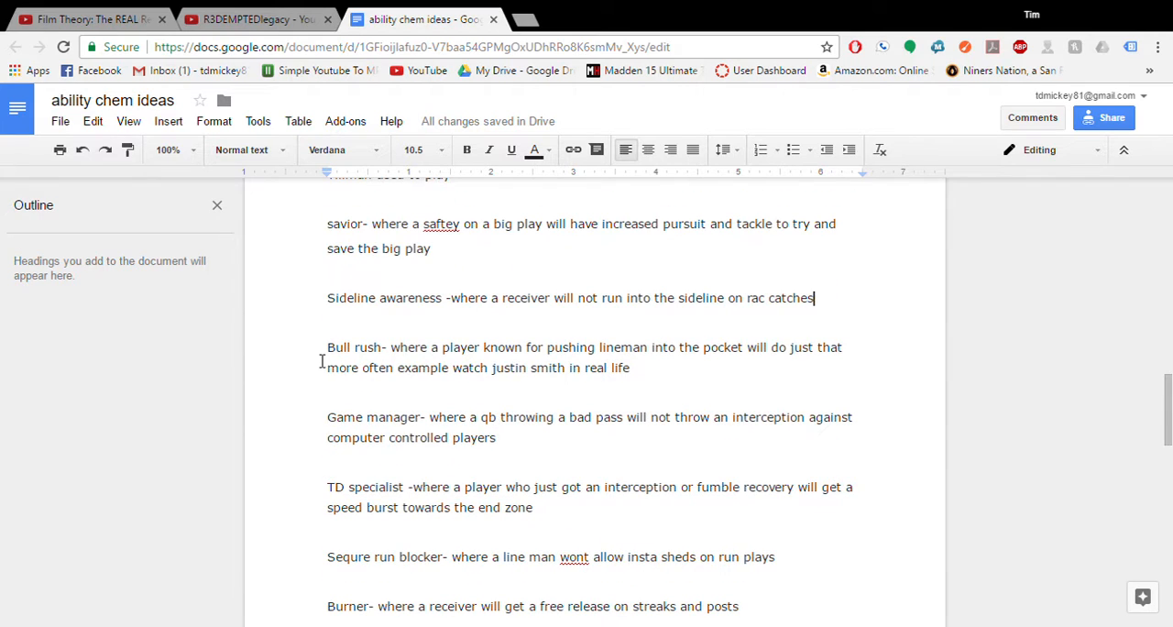
double_click(356, 349)
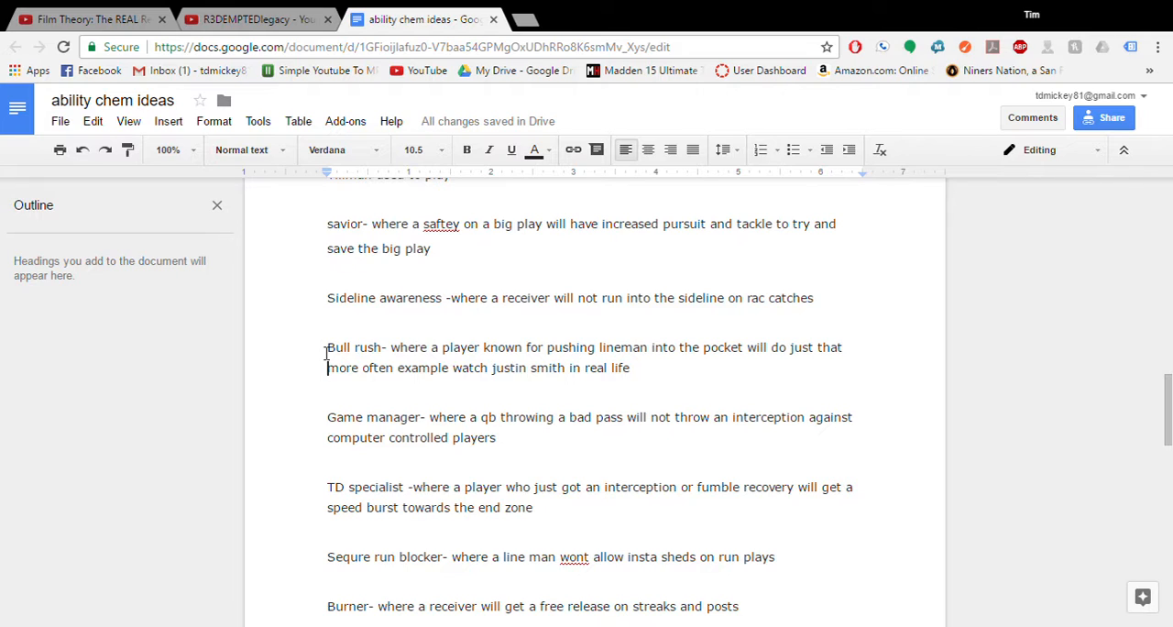
mouse_move(666, 410)
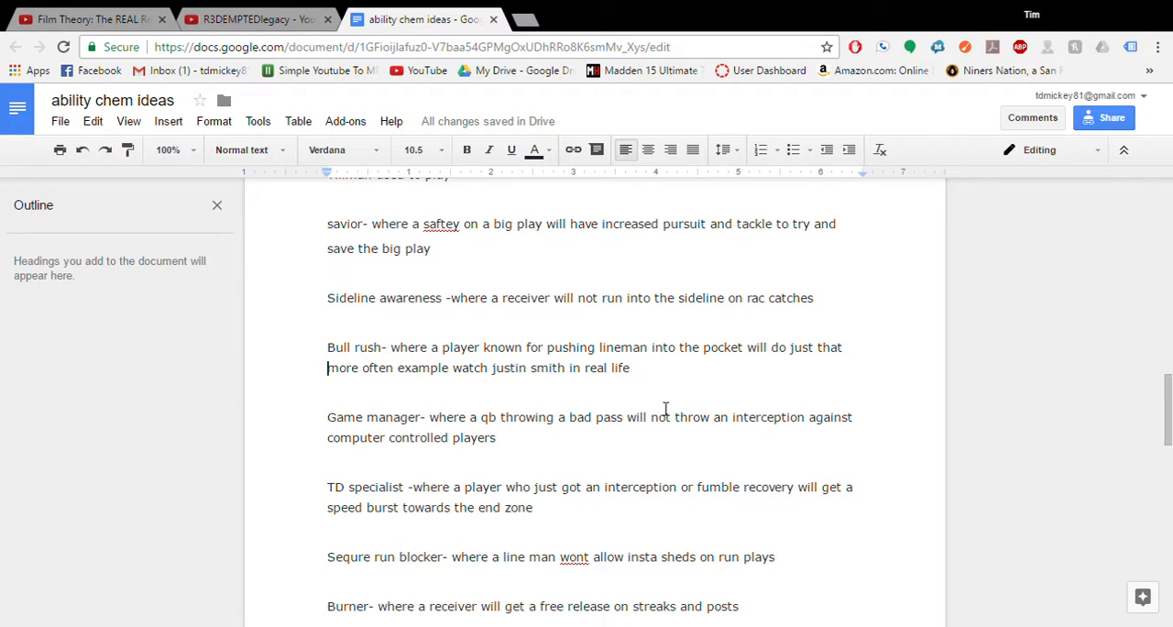
mouse_move(608, 358)
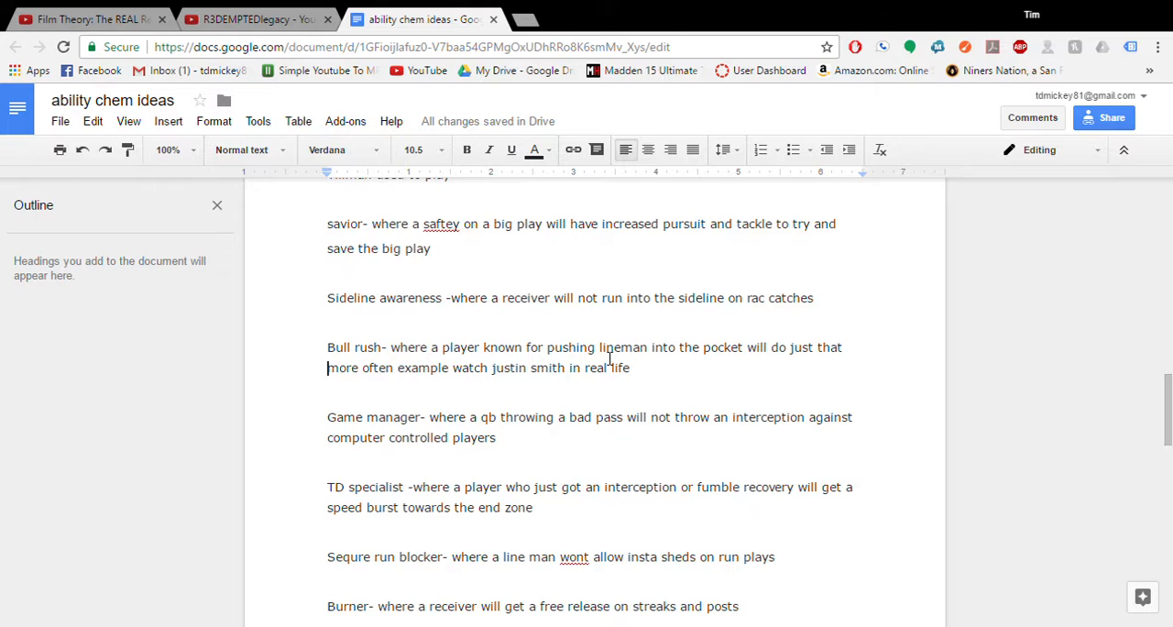
scroll(down, 3)
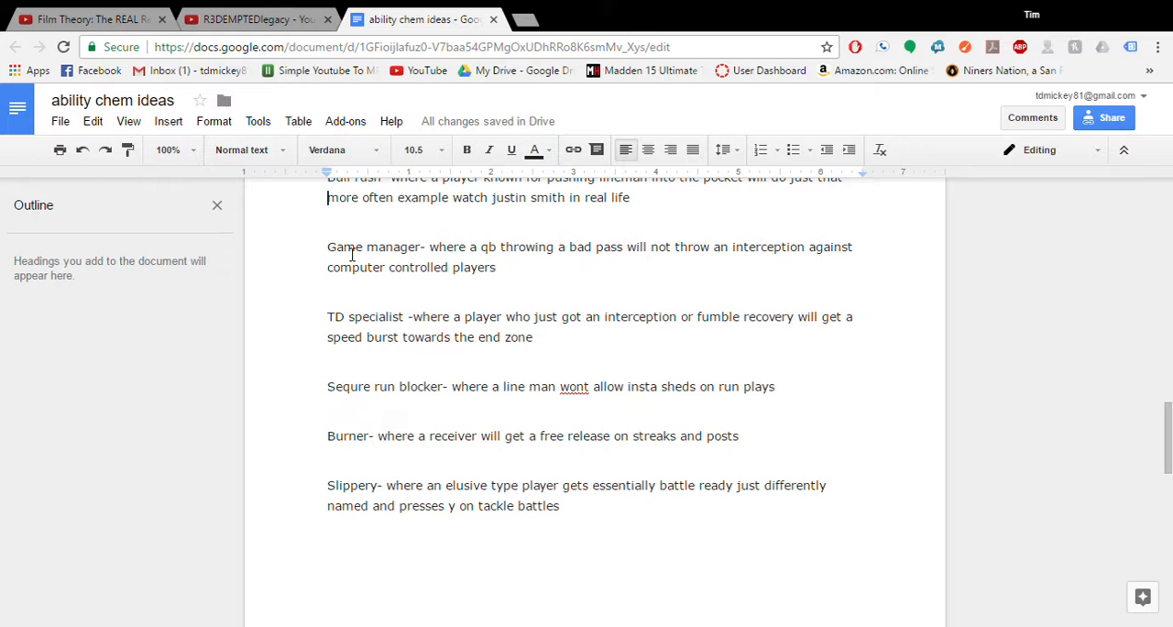
scroll(down, 3)
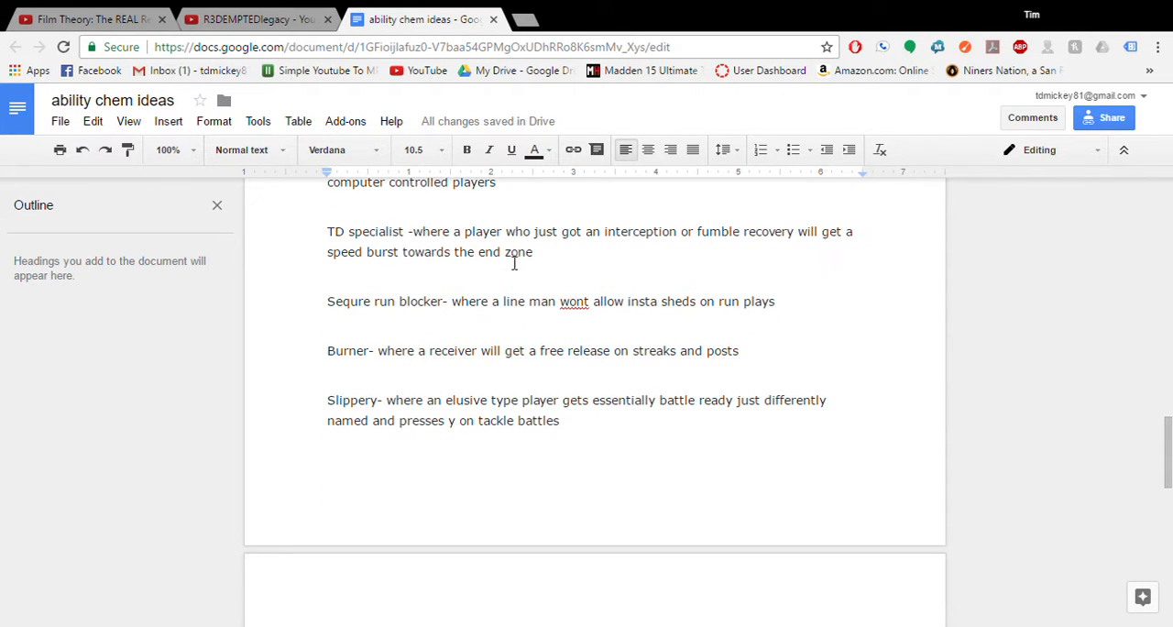
drag(327, 231, 532, 253)
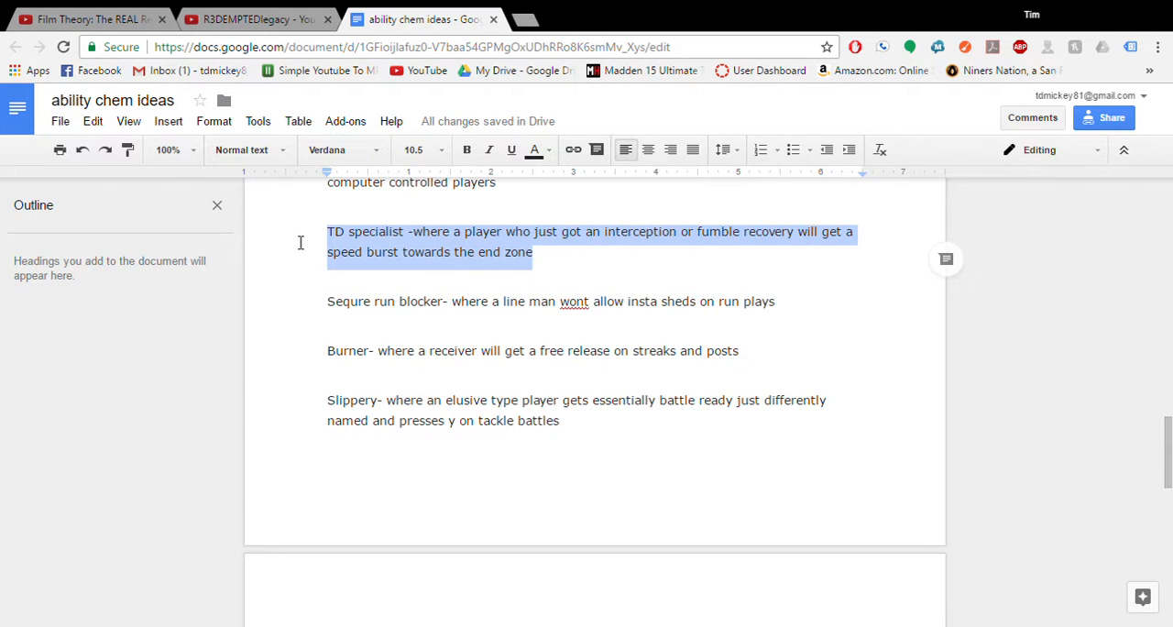
key(Delete)
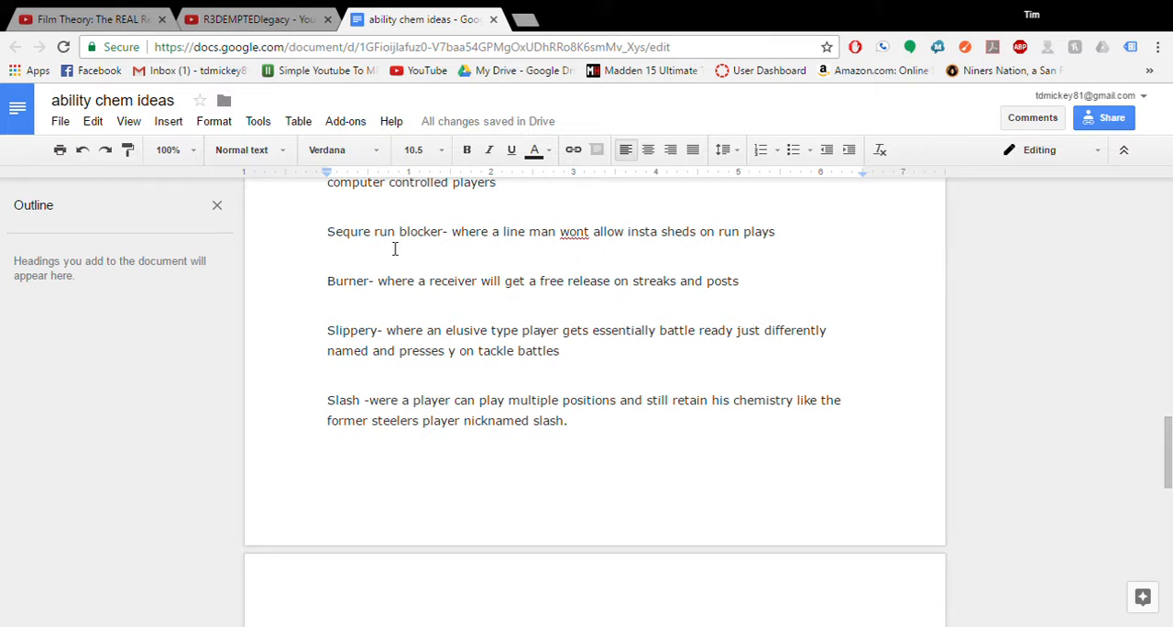
mouse_move(411, 264)
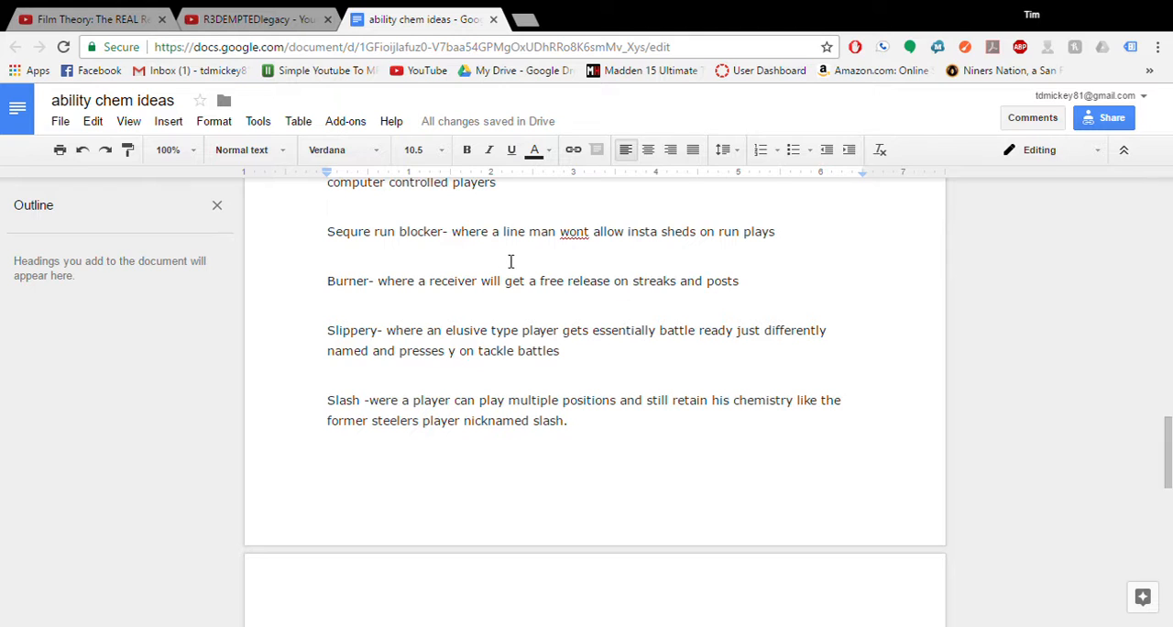
mouse_move(539, 264)
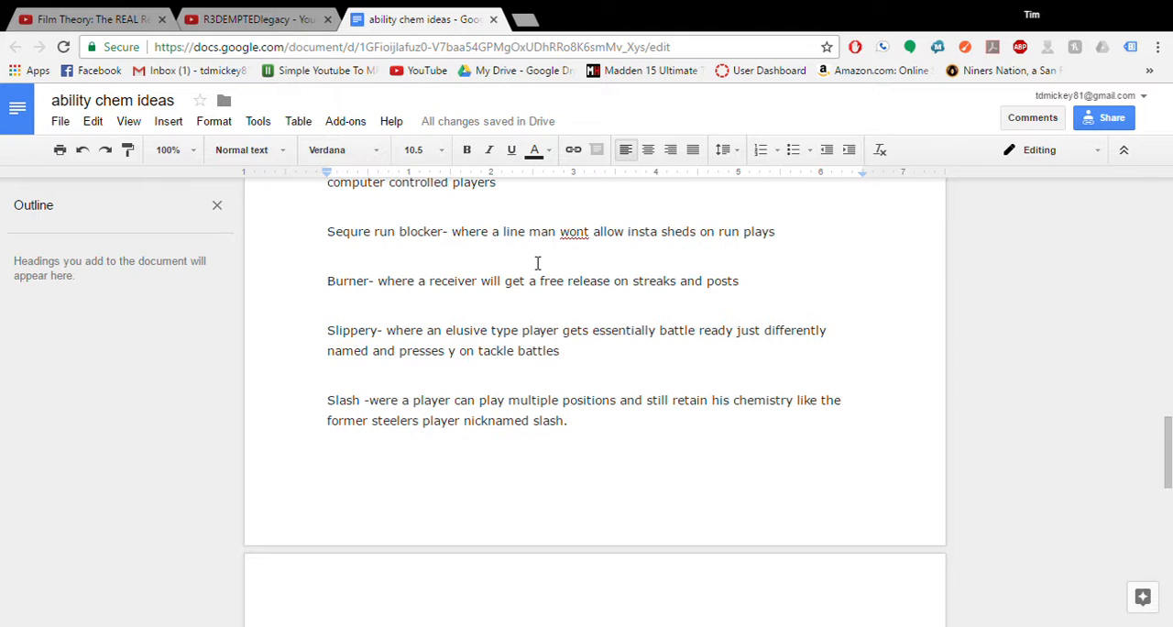
mouse_move(444, 253)
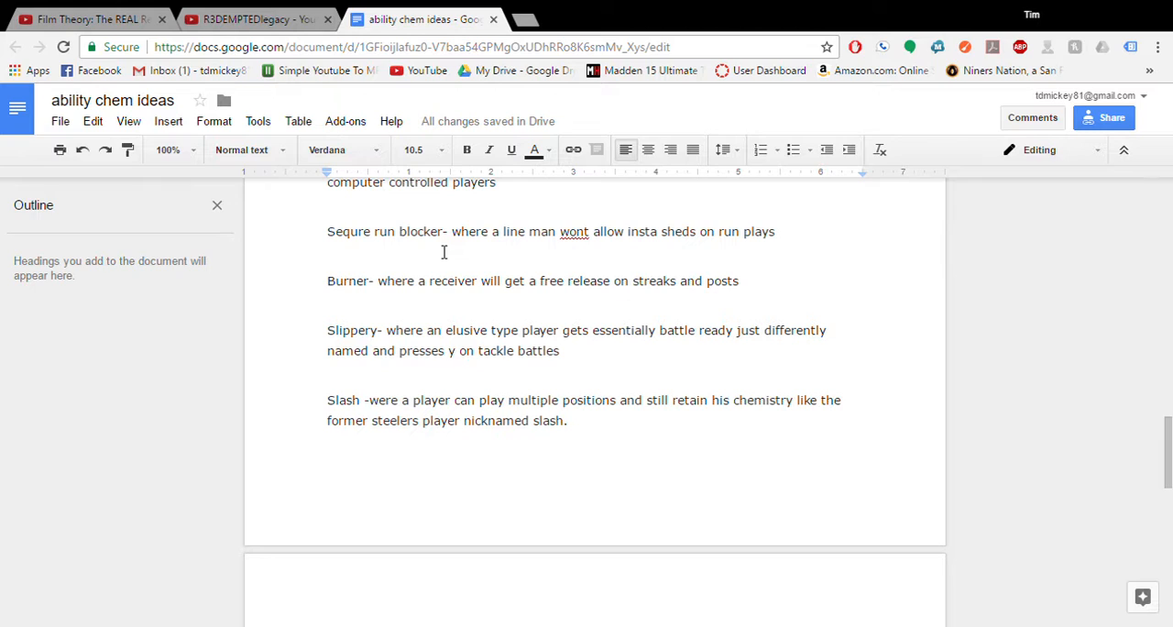
mouse_move(352, 300)
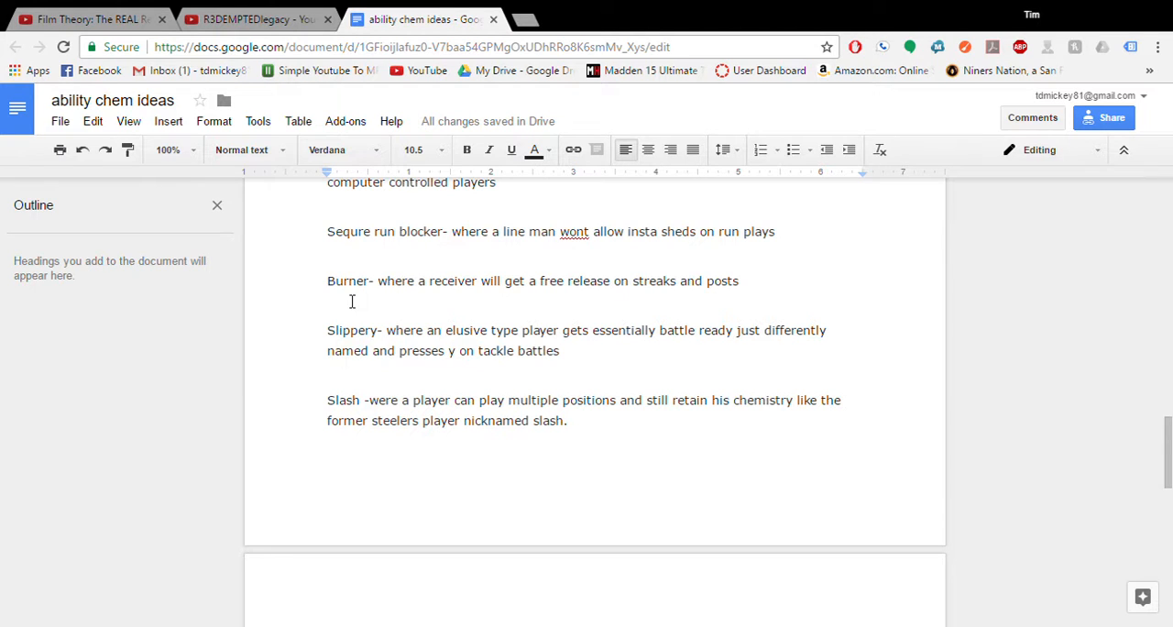
mouse_move(407, 286)
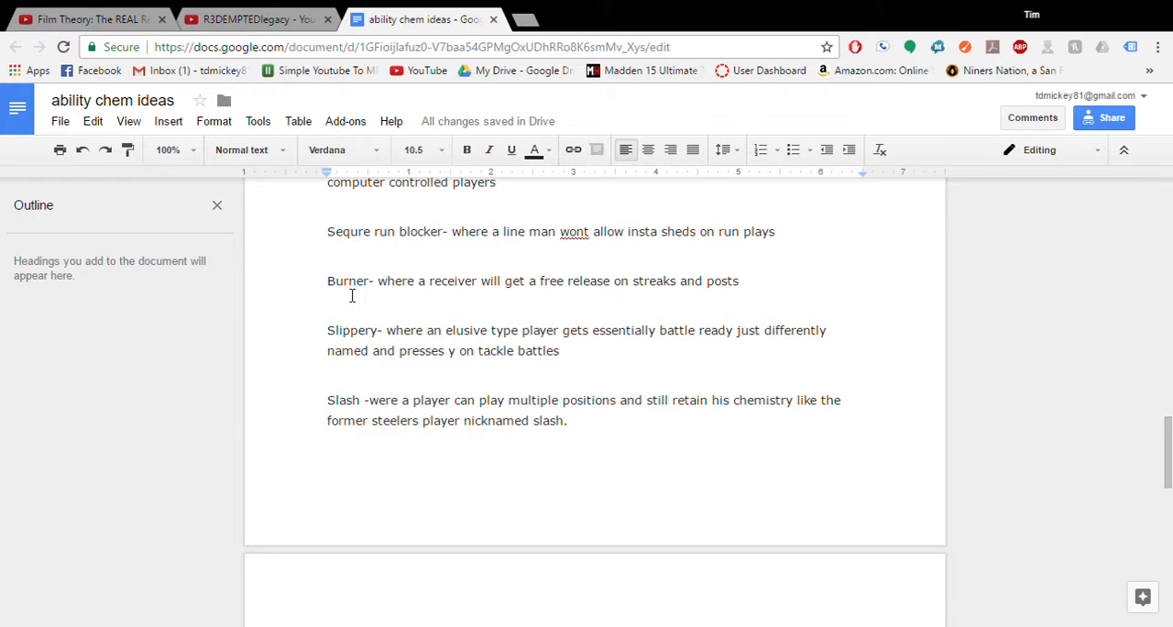
double_click(348, 281)
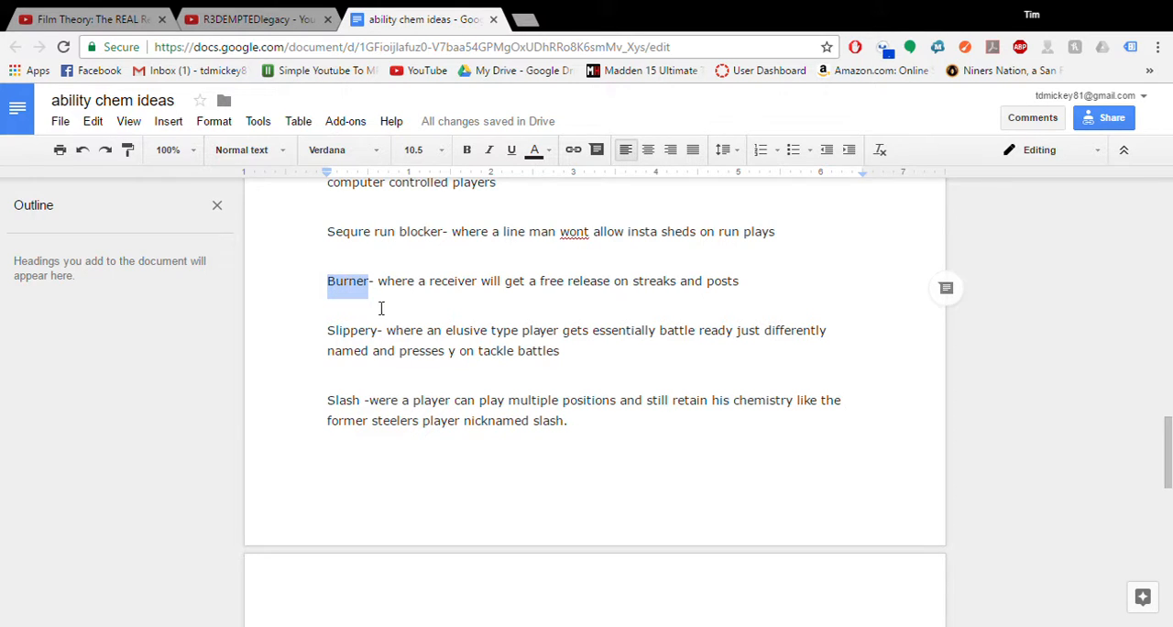
click(334, 292)
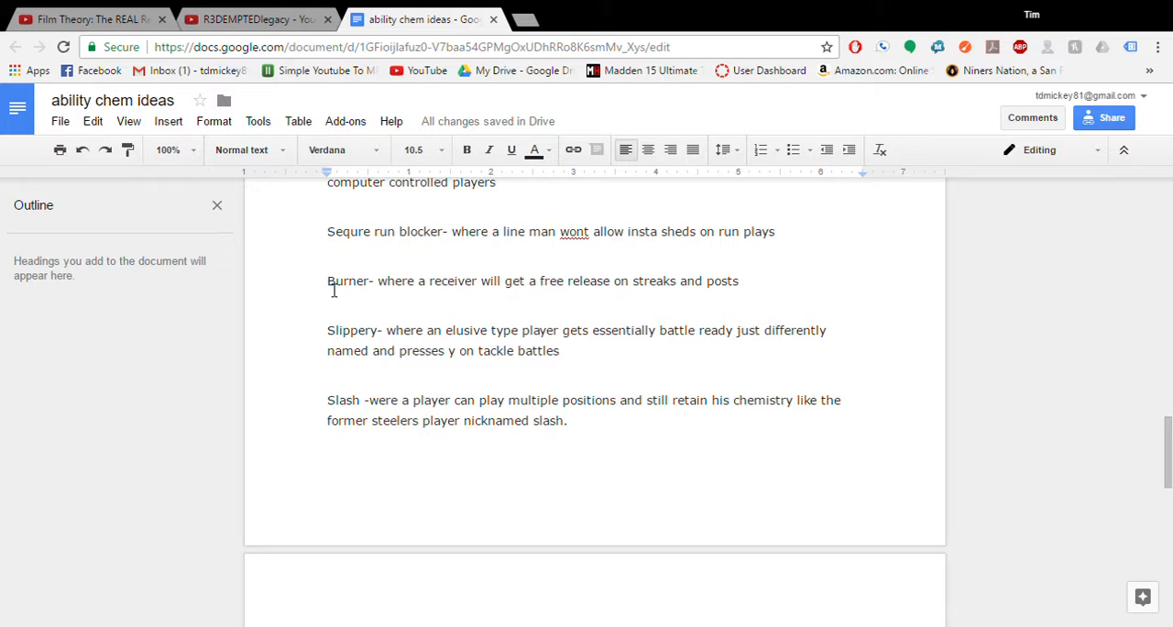
double_click(348, 280)
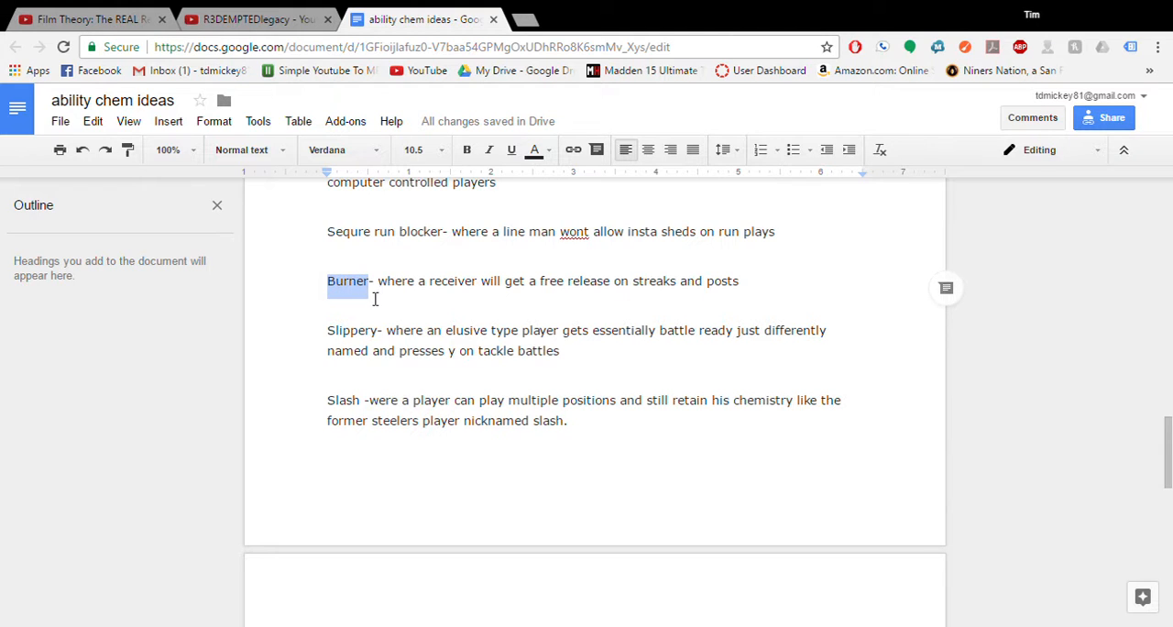
click(392, 304)
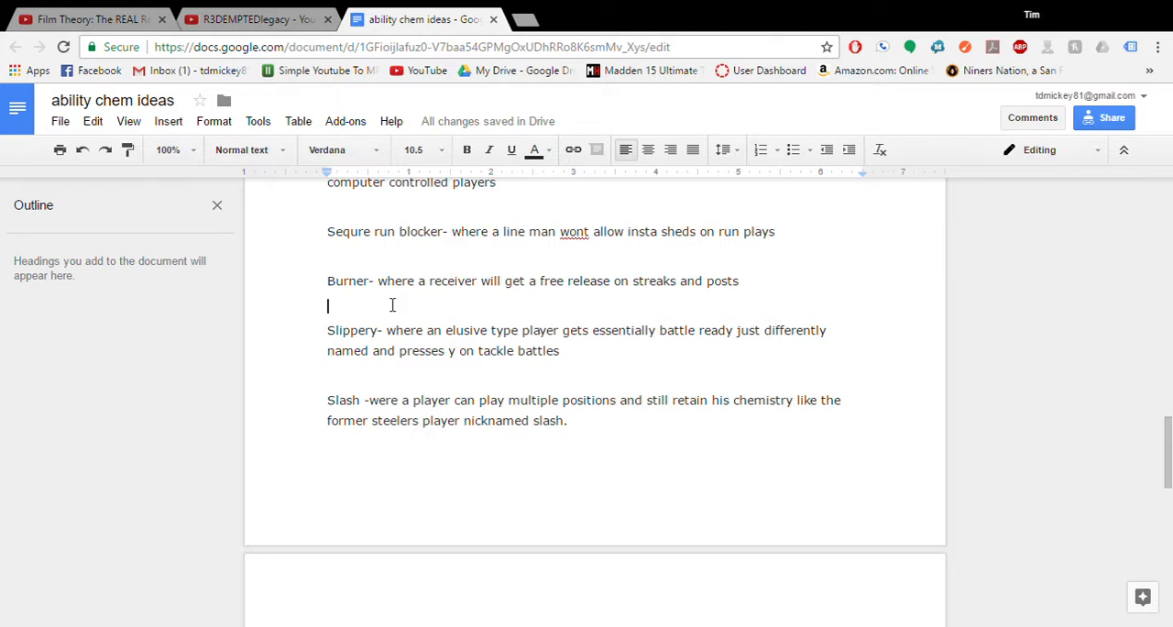
mouse_move(385, 319)
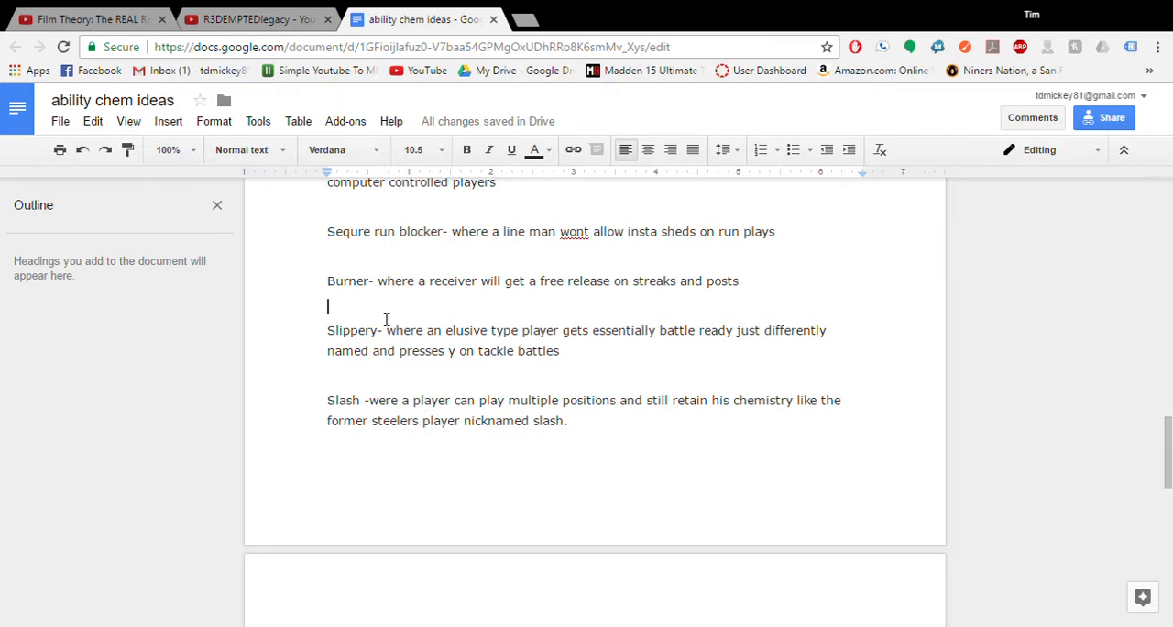
scroll(down, 3)
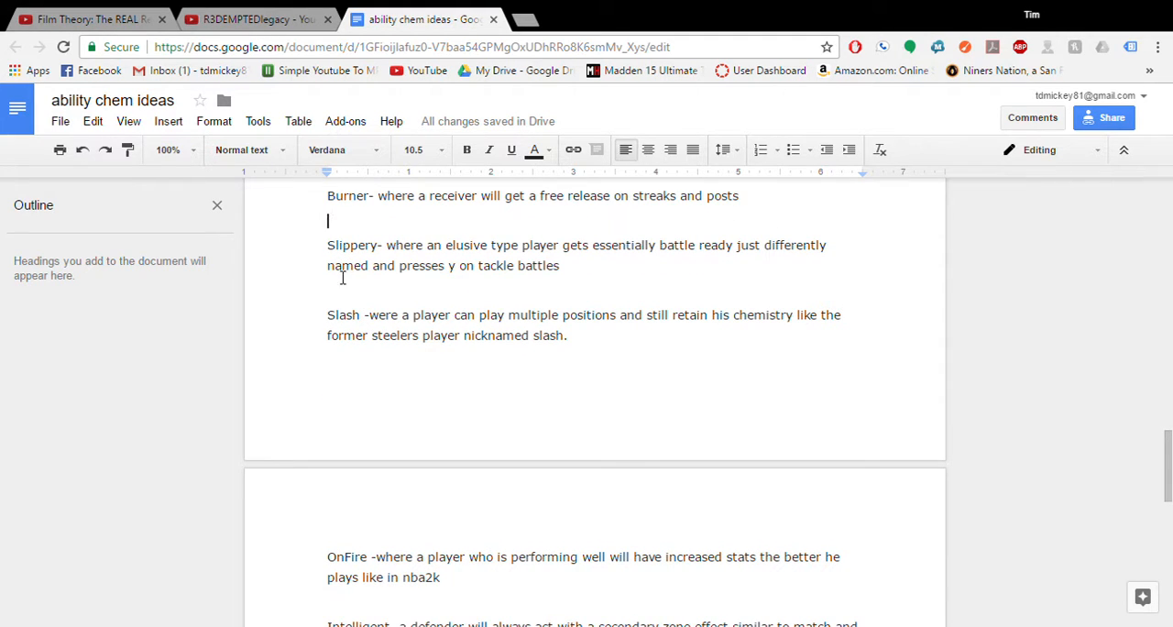
mouse_move(444, 288)
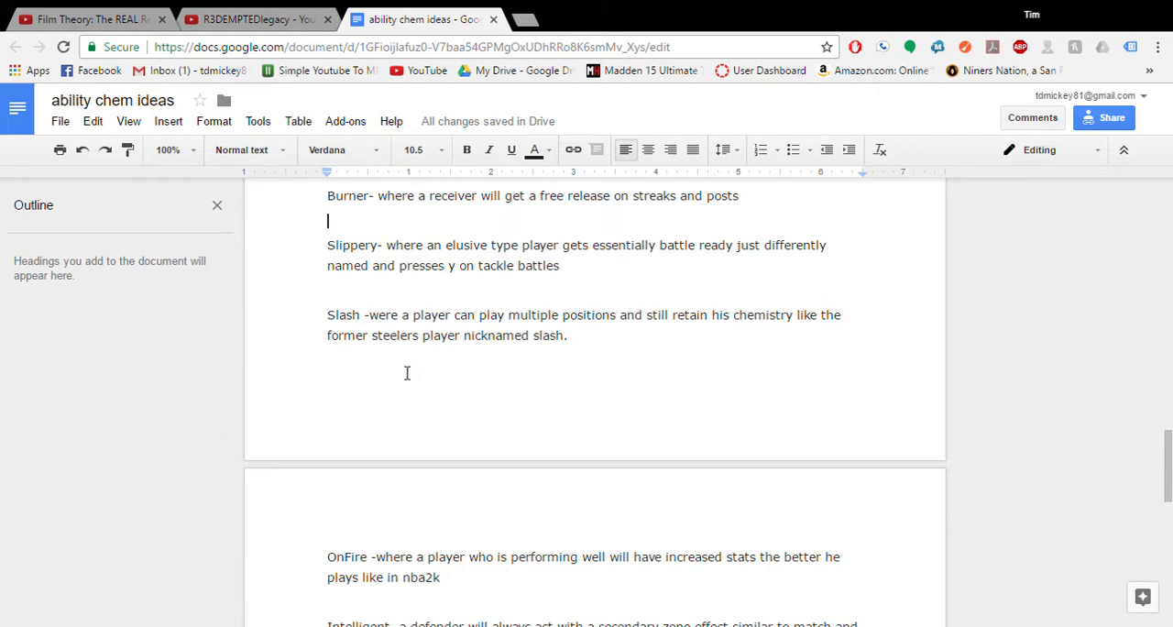
mouse_move(557, 352)
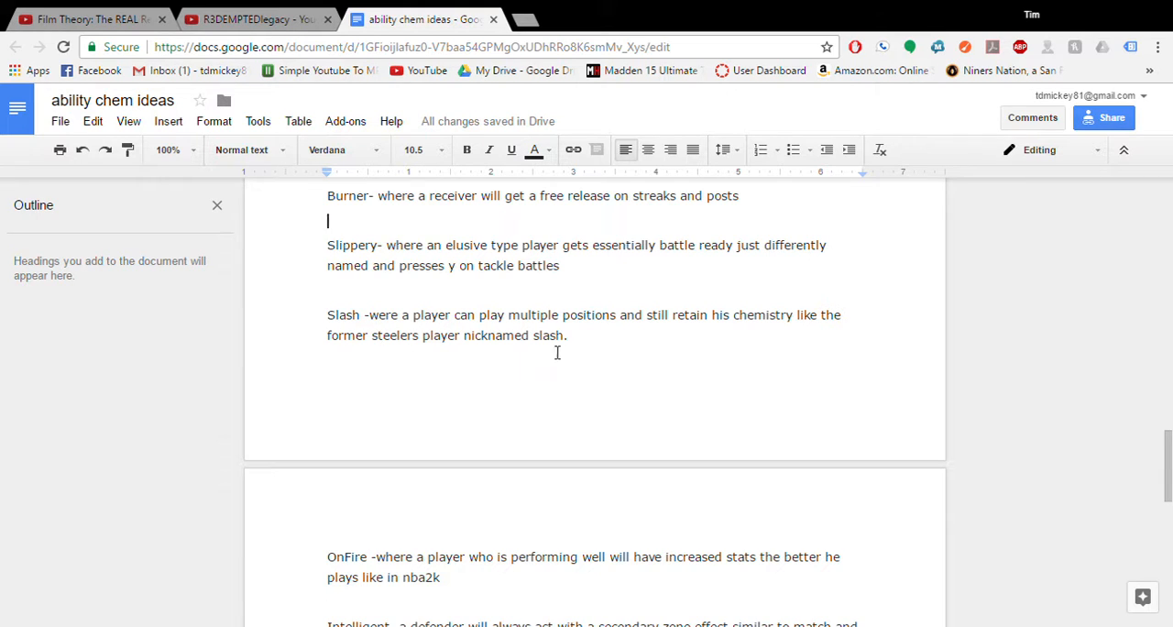
mouse_move(777, 349)
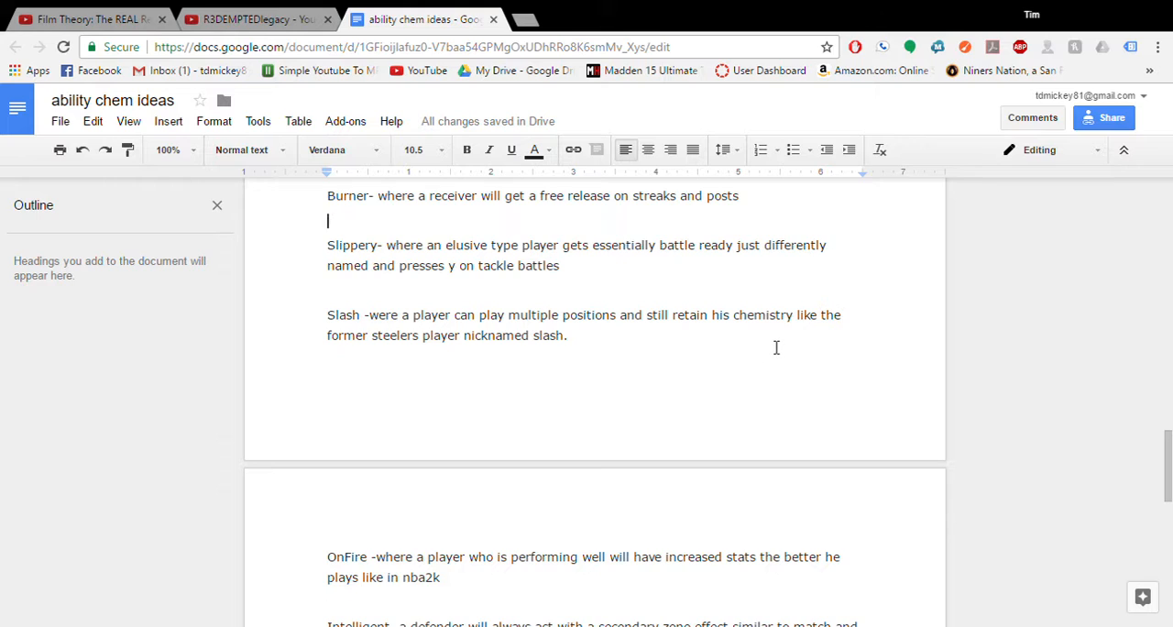
mouse_move(421, 352)
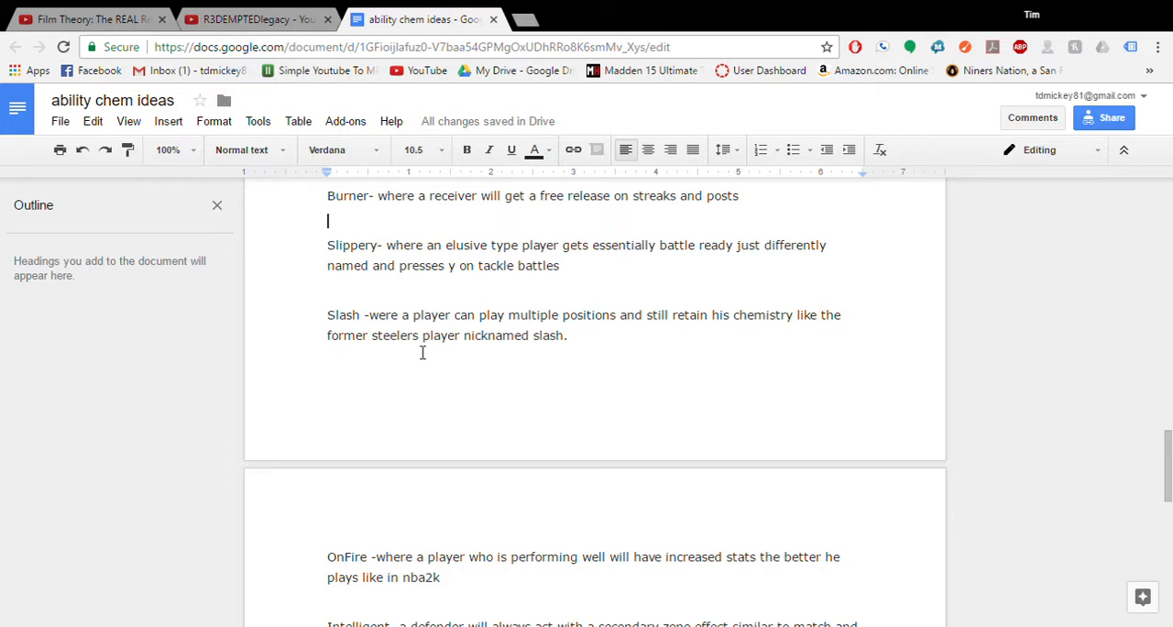
mouse_move(316, 337)
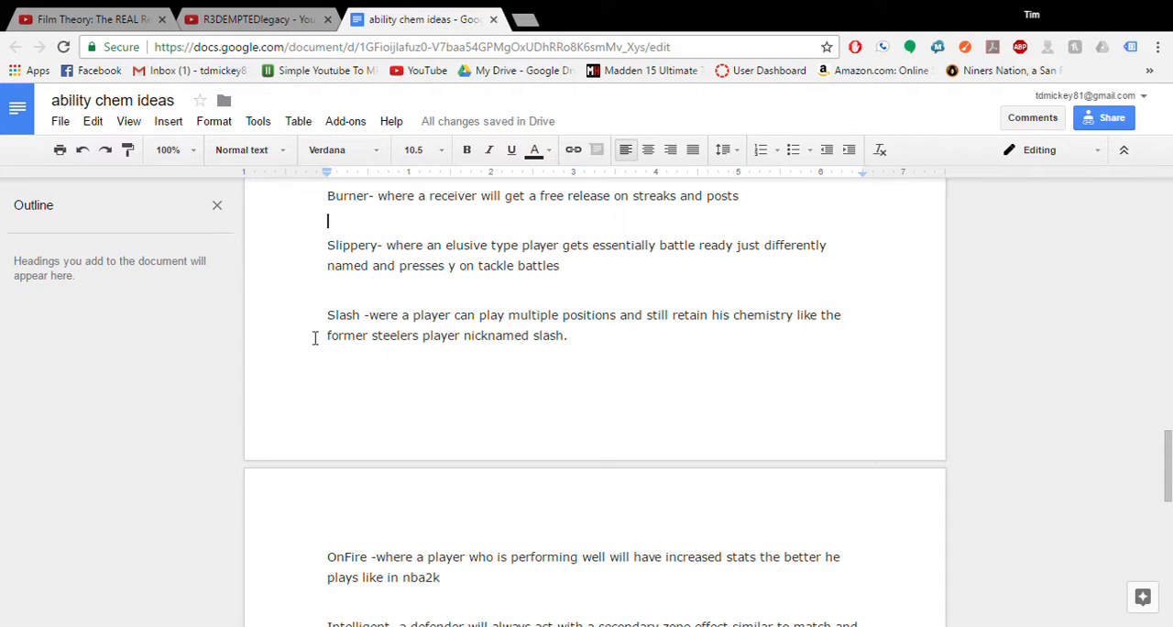
mouse_move(444, 352)
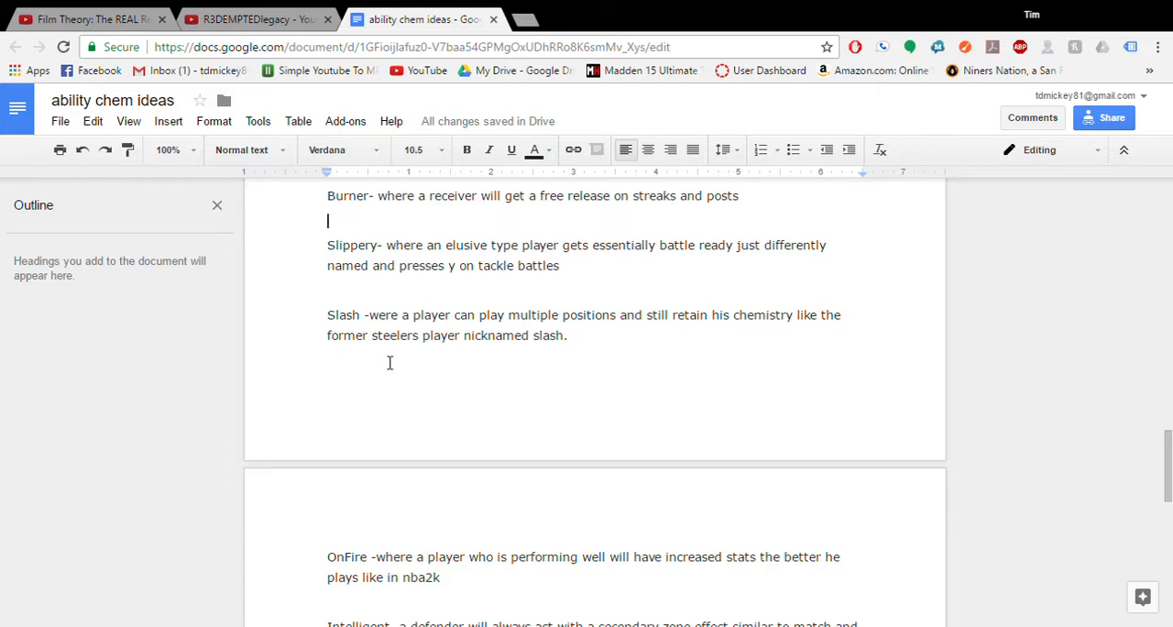
scroll(down, 3)
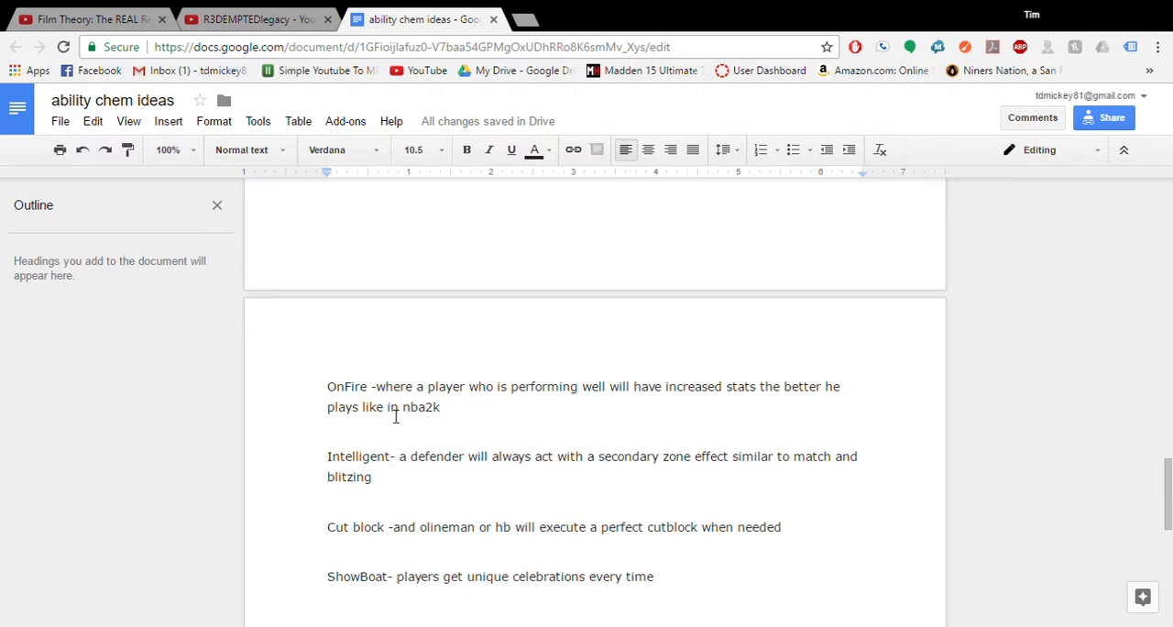
scroll(up, 3)
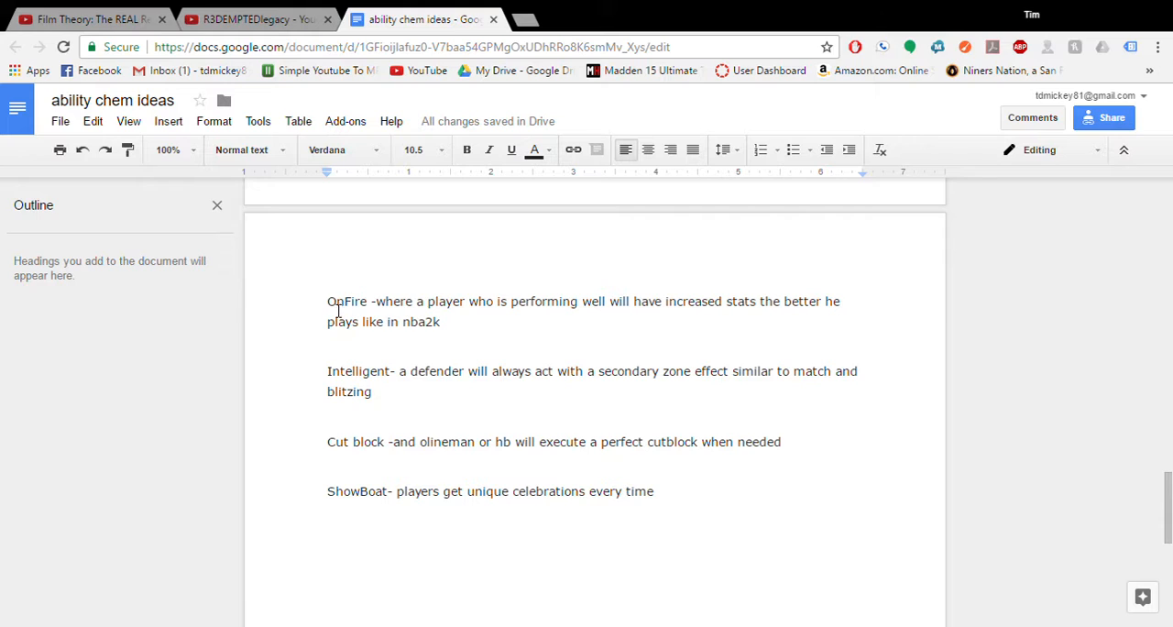
click(400, 392)
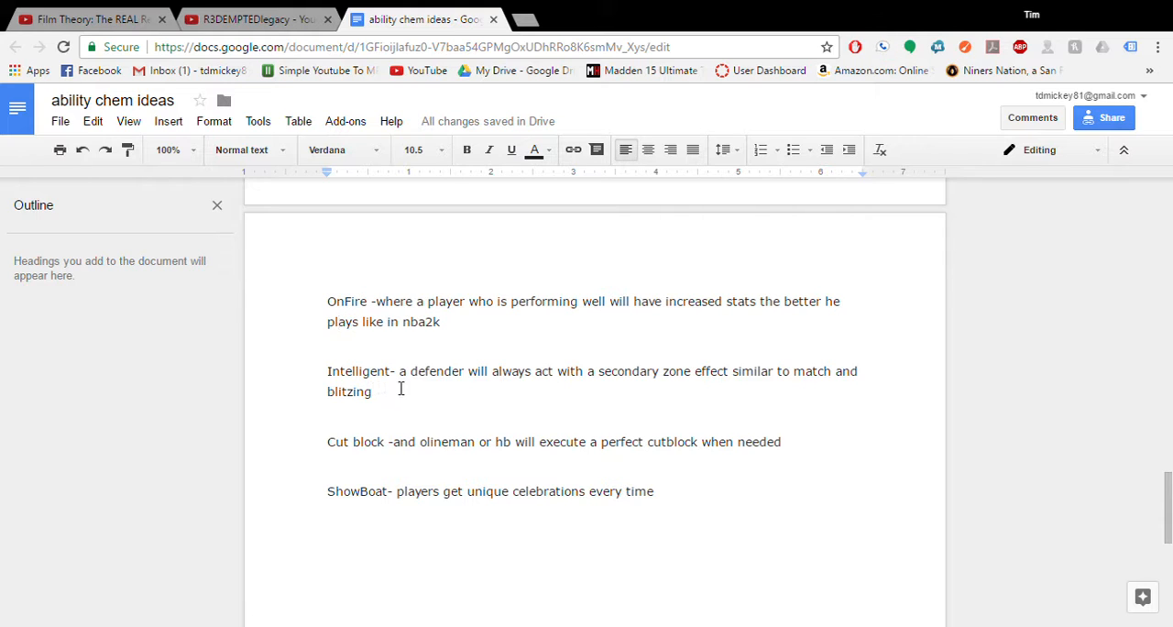
mouse_move(480, 402)
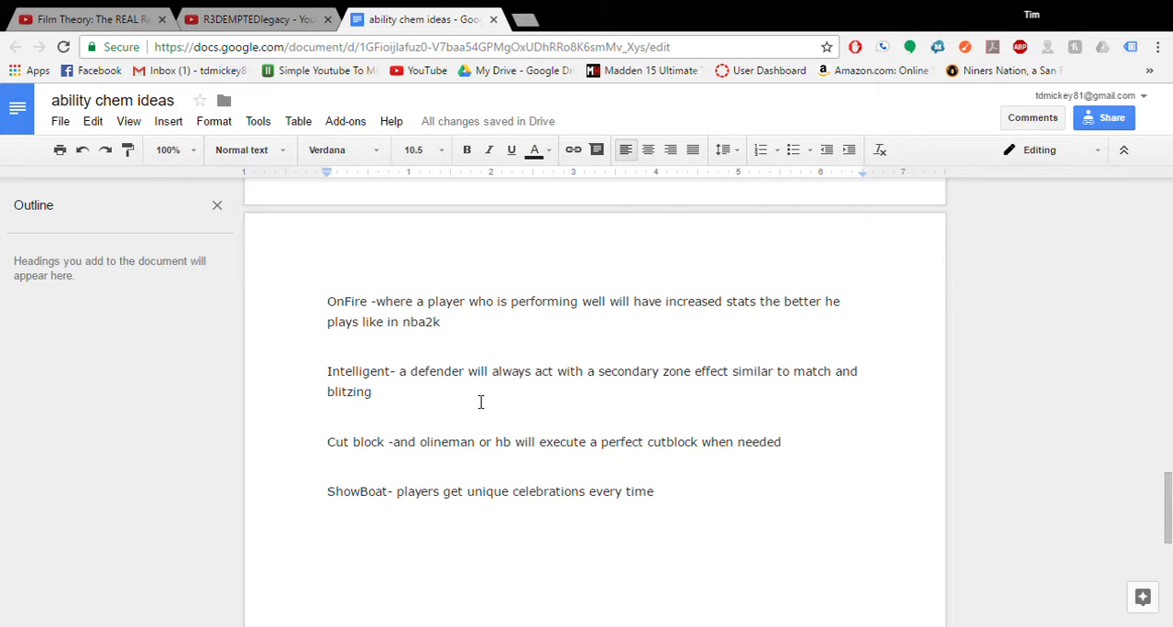
mouse_move(693, 405)
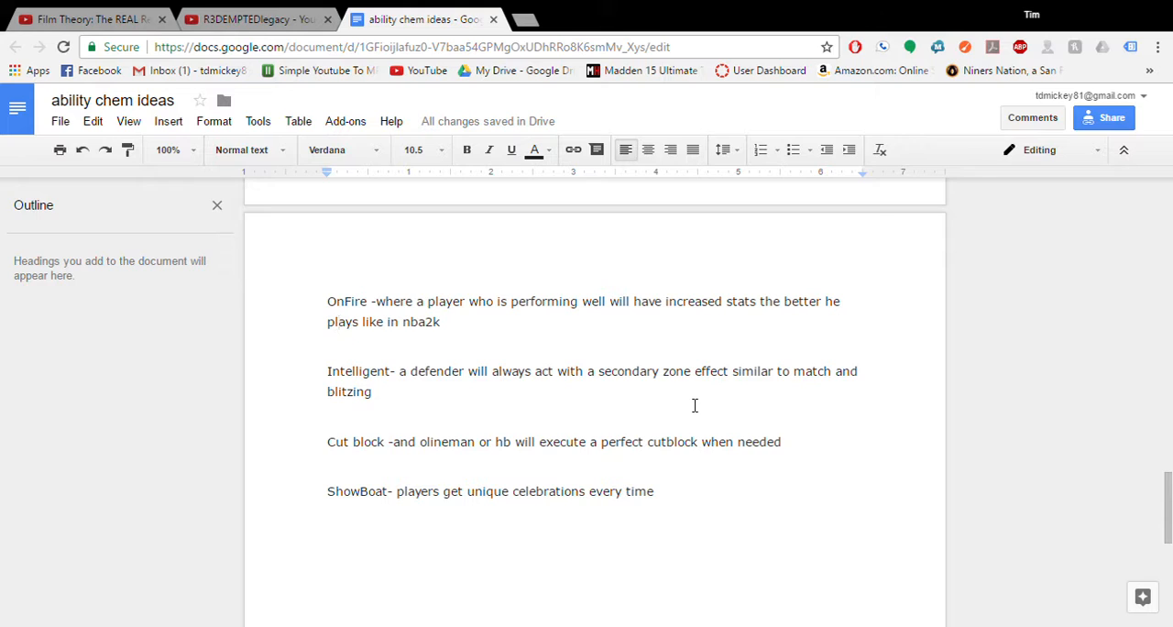
mouse_move(532, 411)
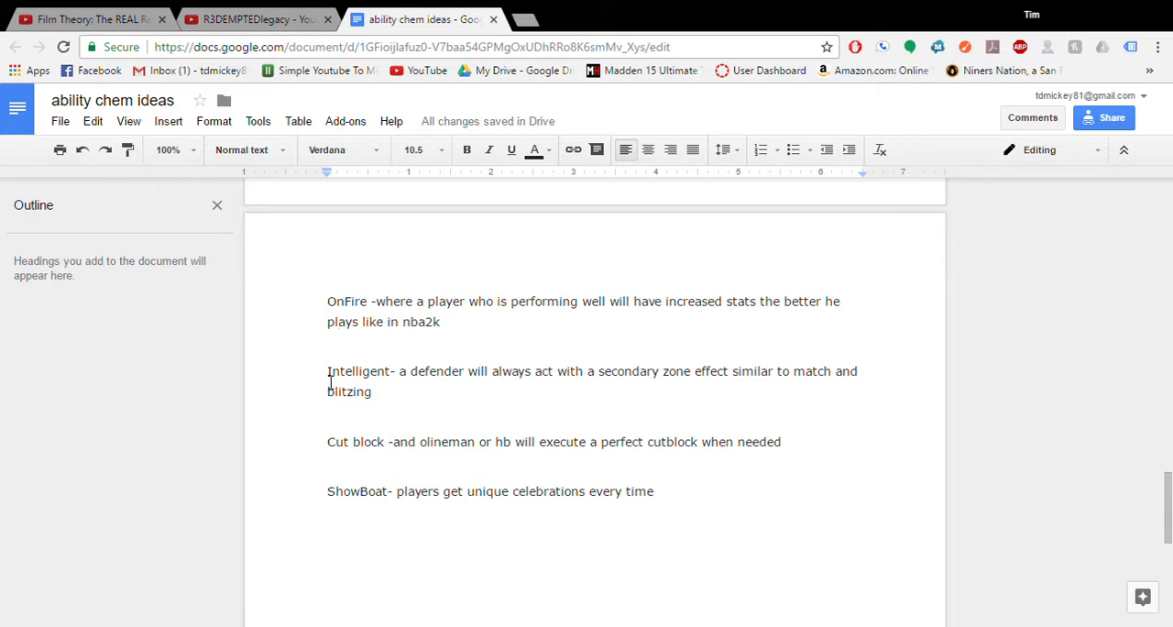
double_click(357, 370)
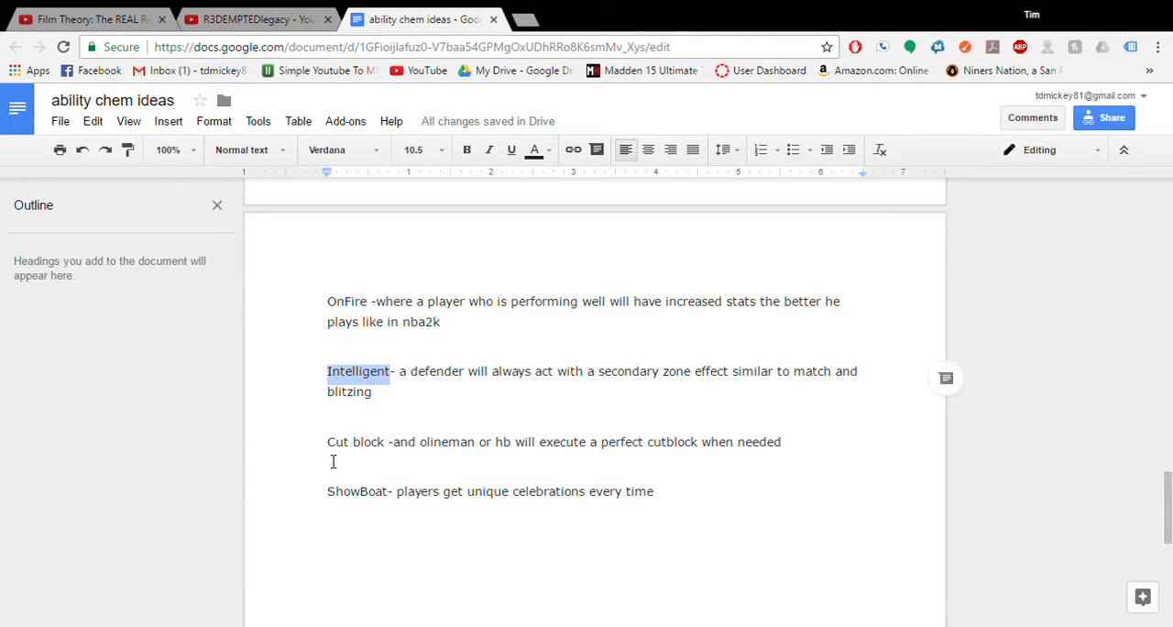
double_click(356, 442)
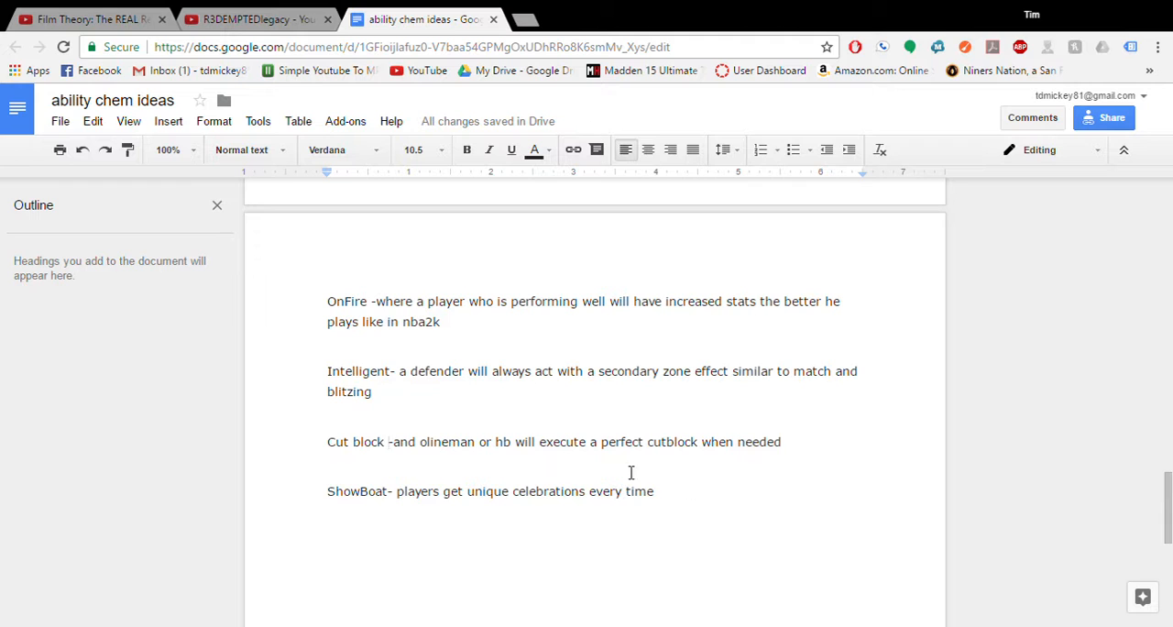
mouse_move(385, 465)
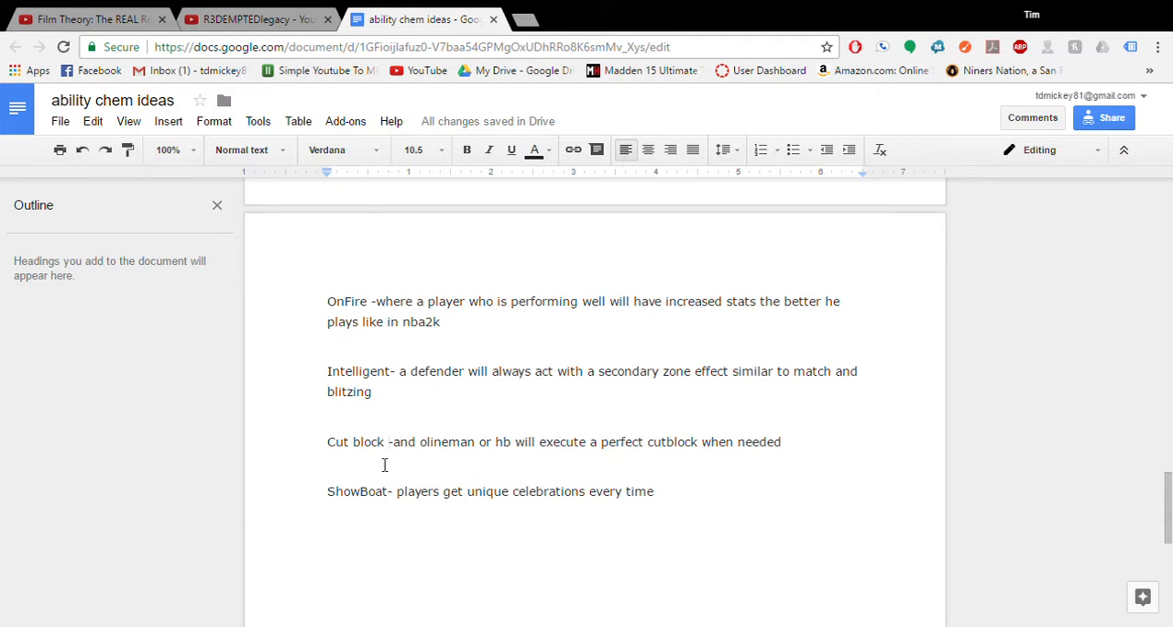
scroll(up, 3)
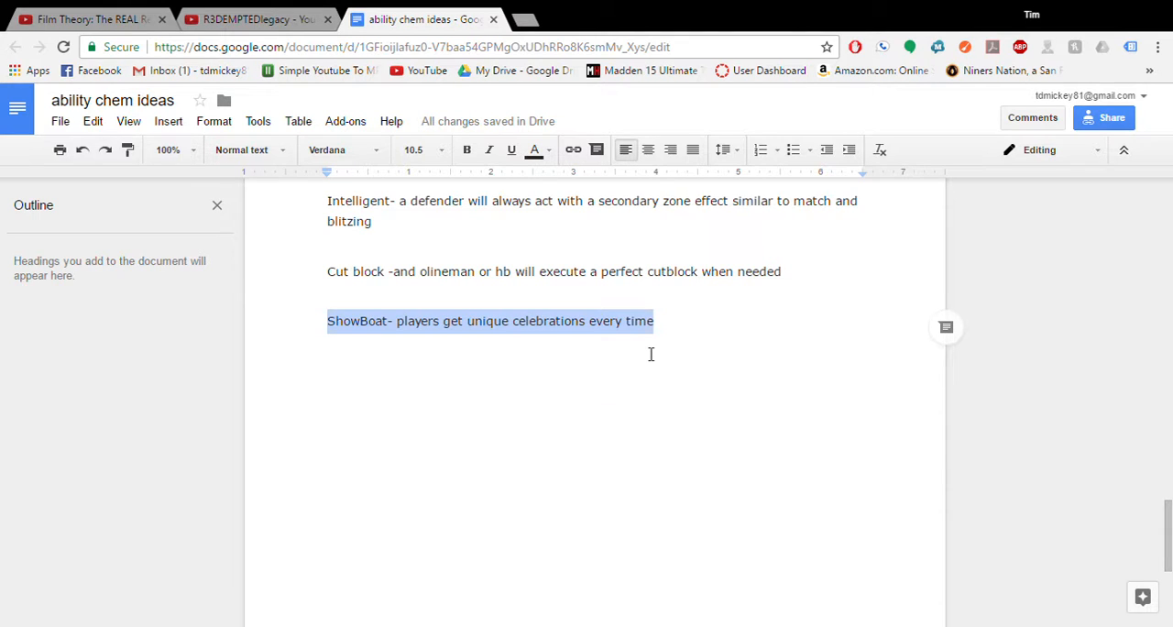
mouse_move(799, 396)
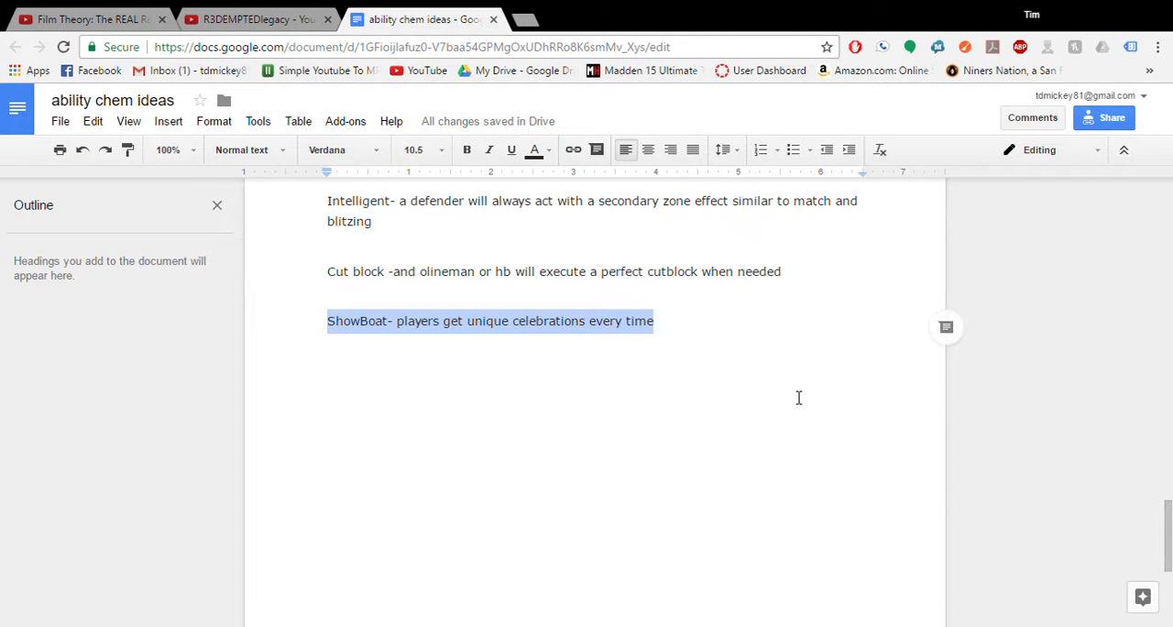
mouse_move(1043, 240)
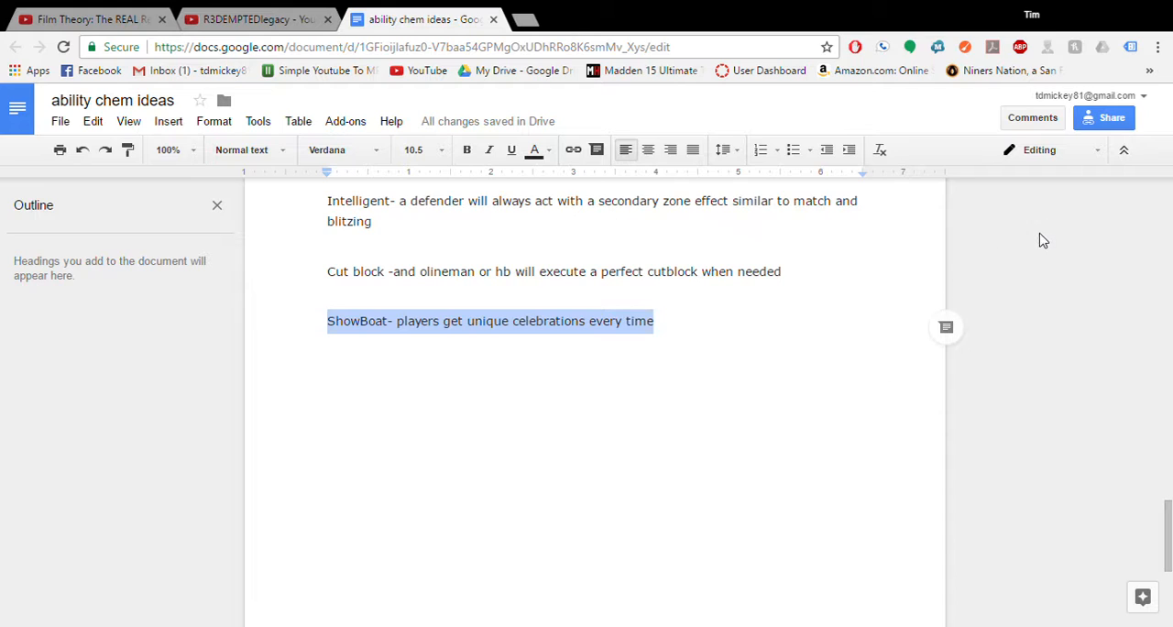